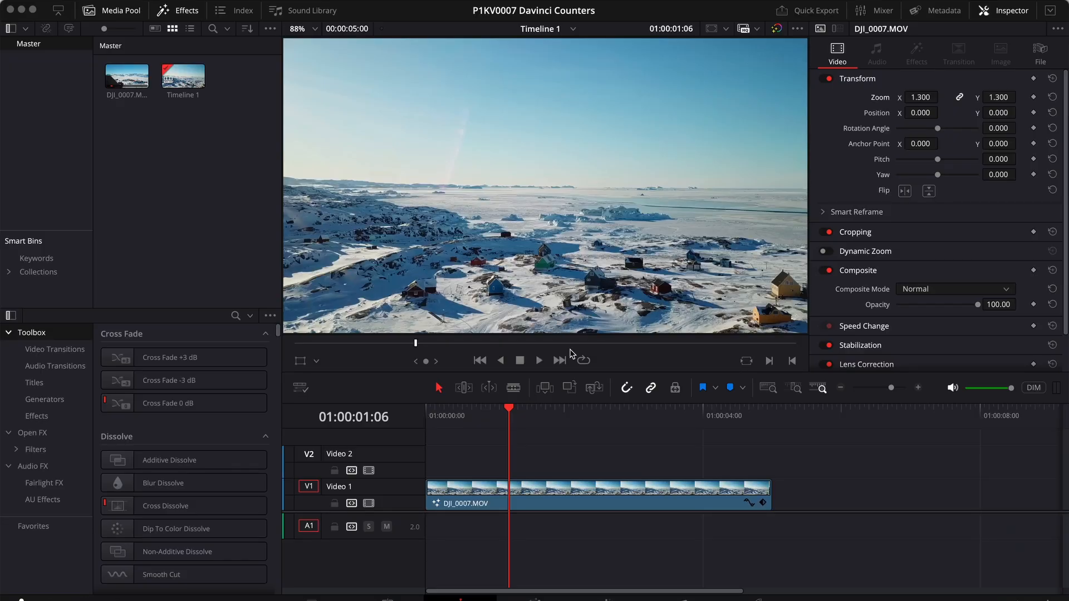
pyautogui.moveTo(516, 464)
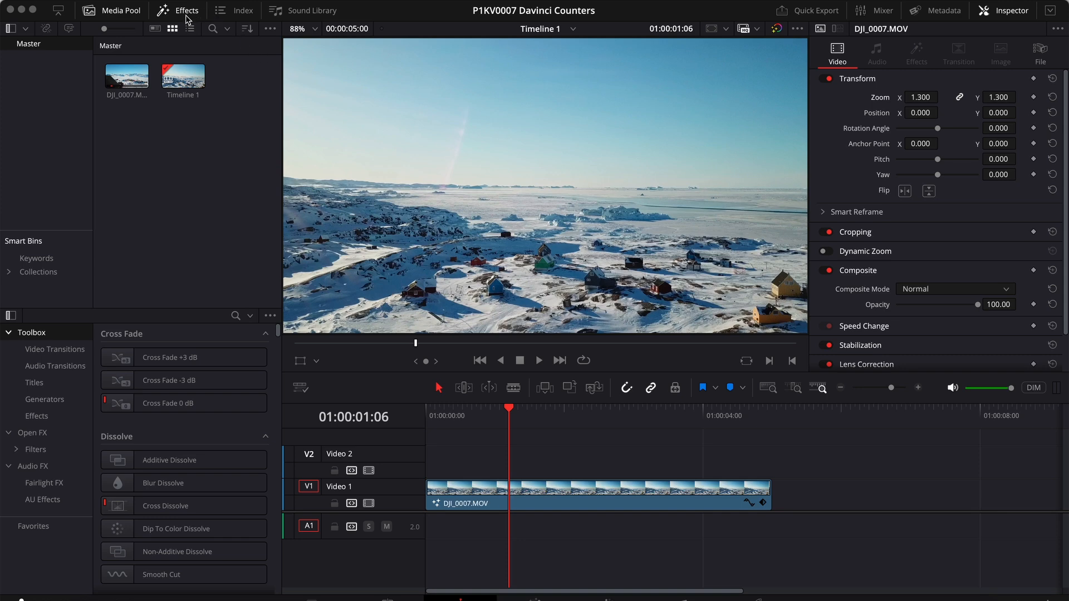
pyautogui.moveTo(38, 412)
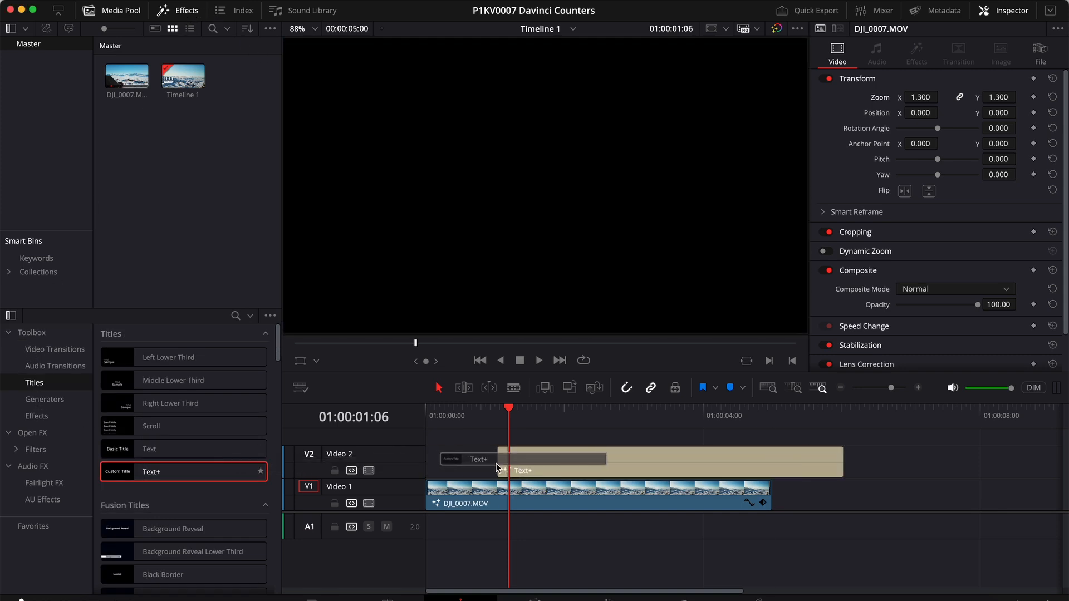
# - Select the Text+ title on Video 2 and switch its Text field to expression mode
pyautogui.click(495, 461)
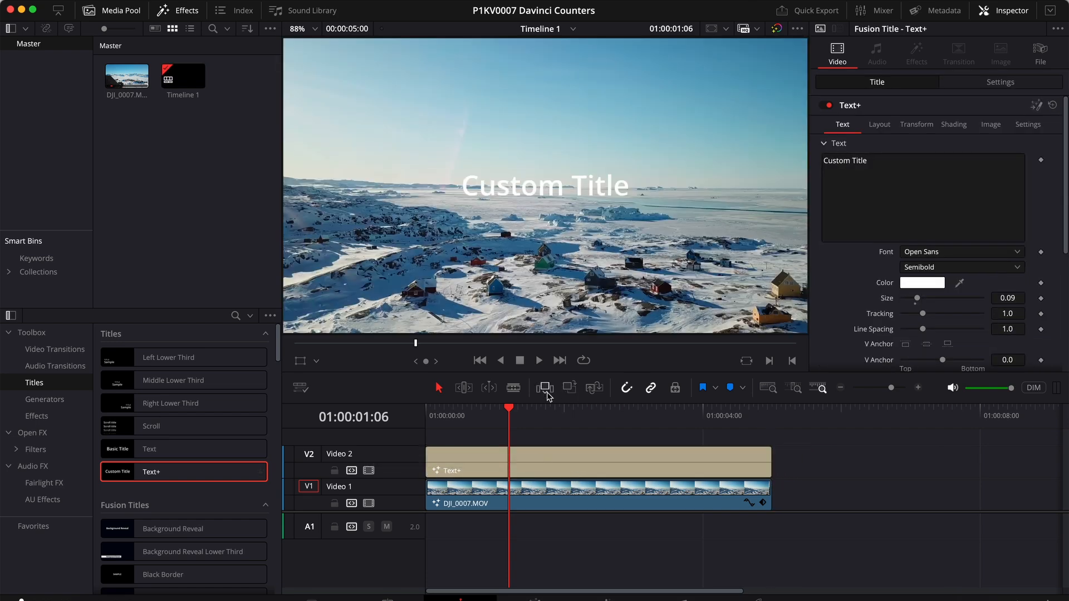
pyautogui.click(586, 470)
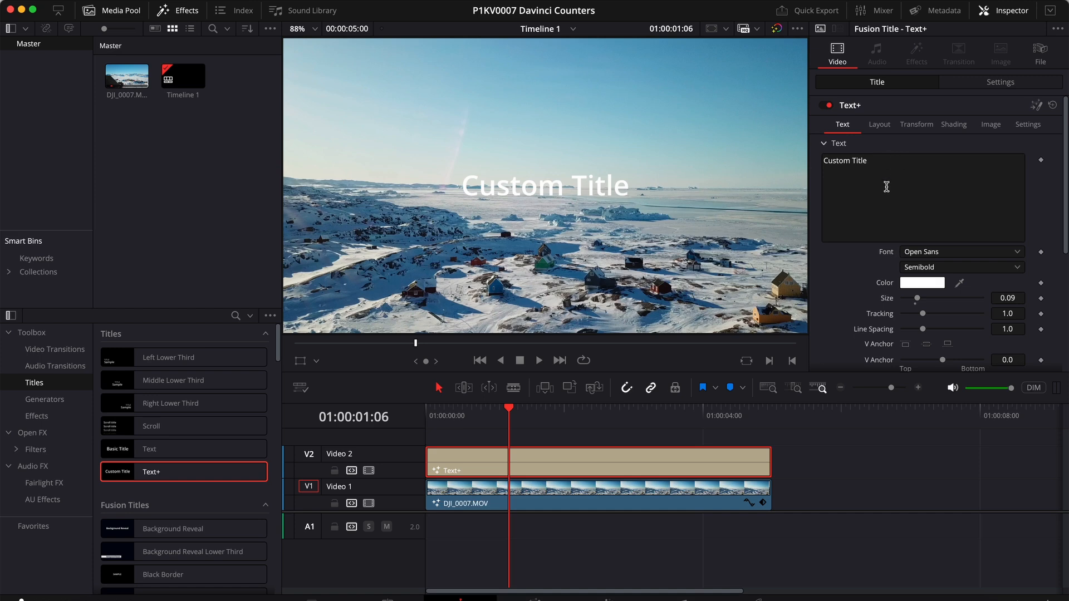
pyautogui.rightClick(886, 187)
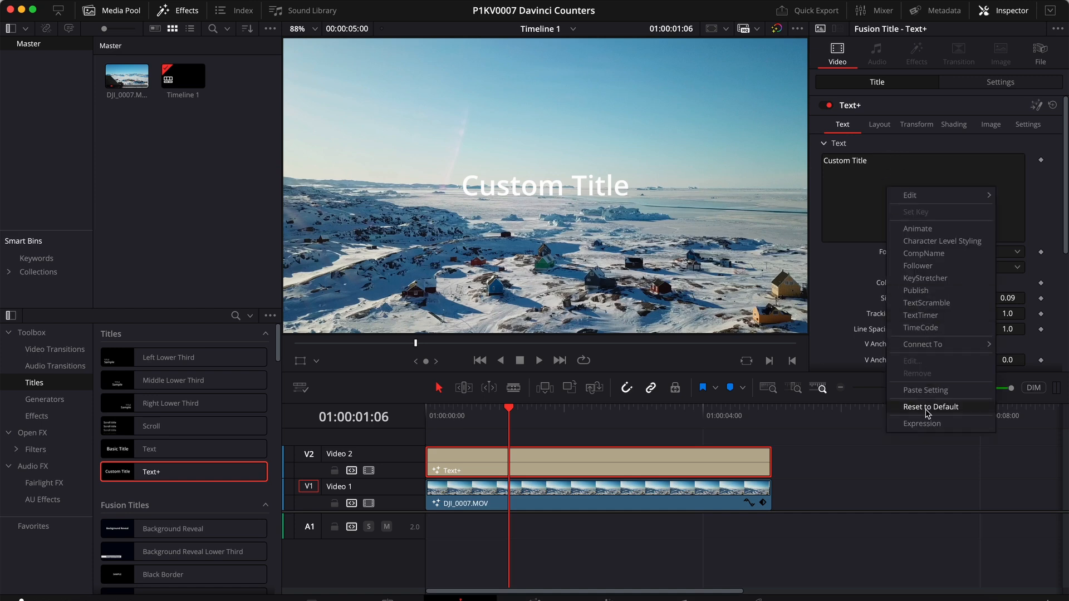
pyautogui.click(923, 423)
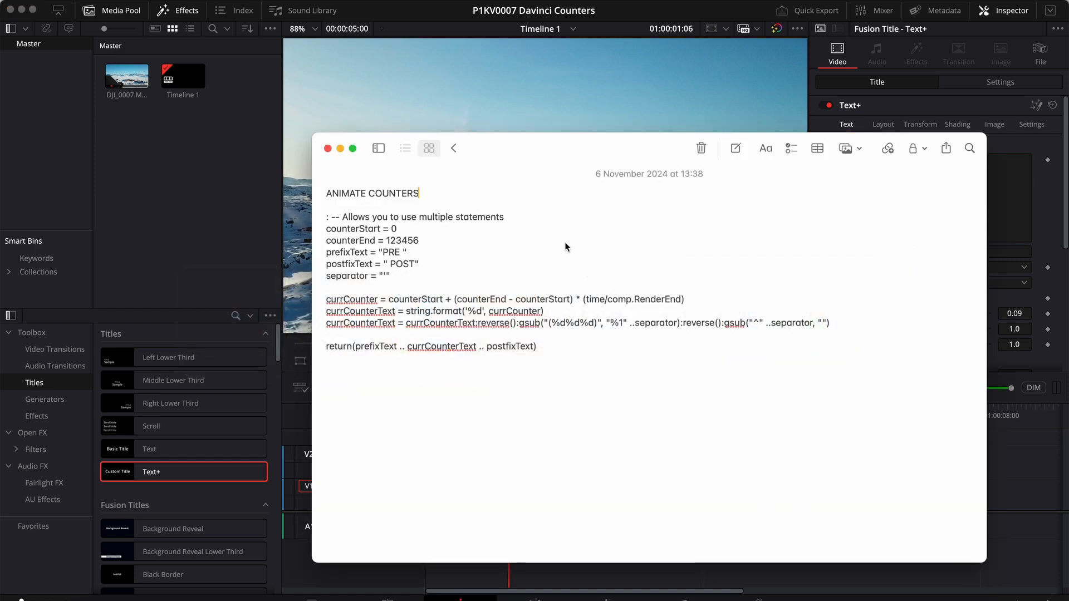
pyautogui.moveTo(544, 203)
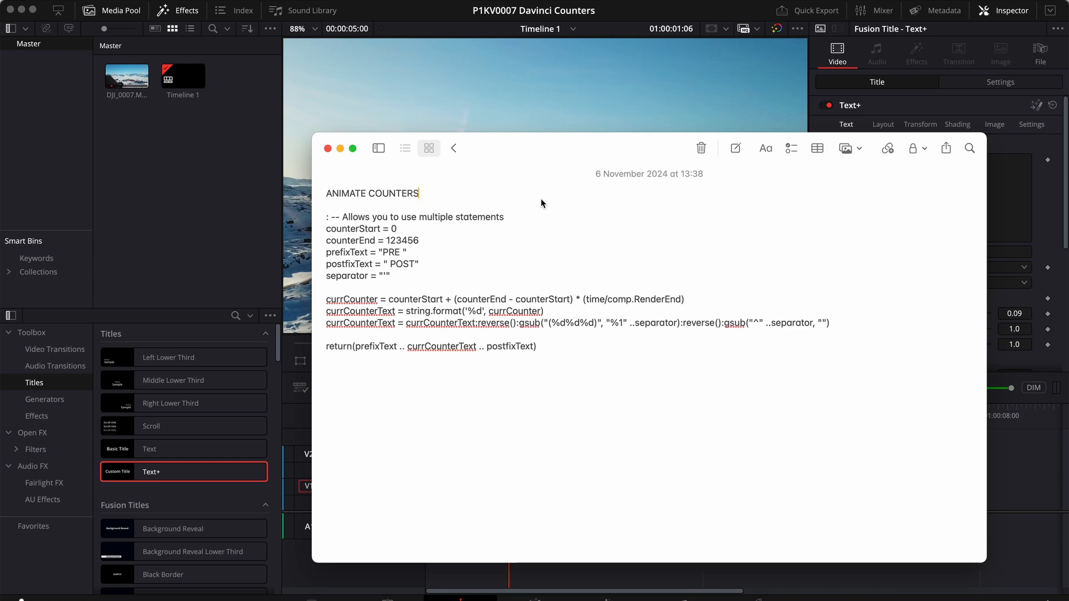
pyautogui.moveTo(375, 213)
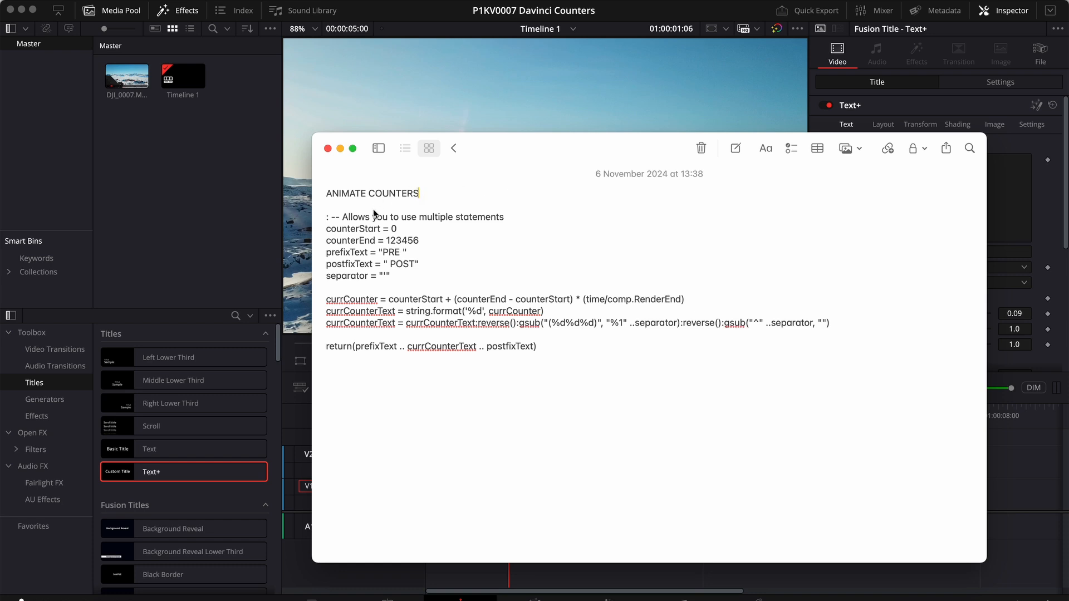
pyautogui.moveTo(345, 278)
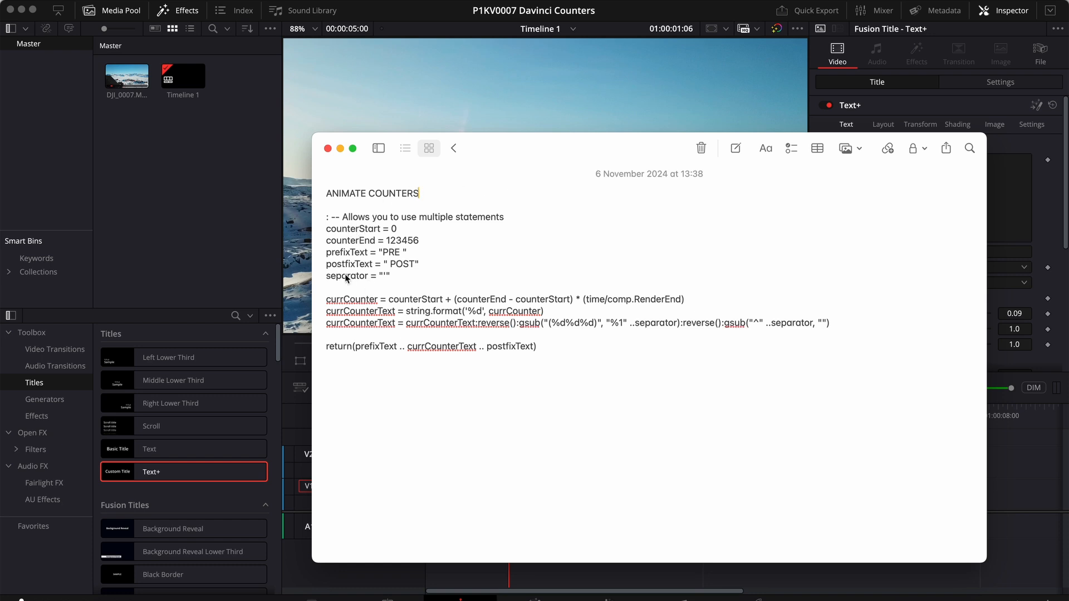
pyautogui.moveTo(392, 236)
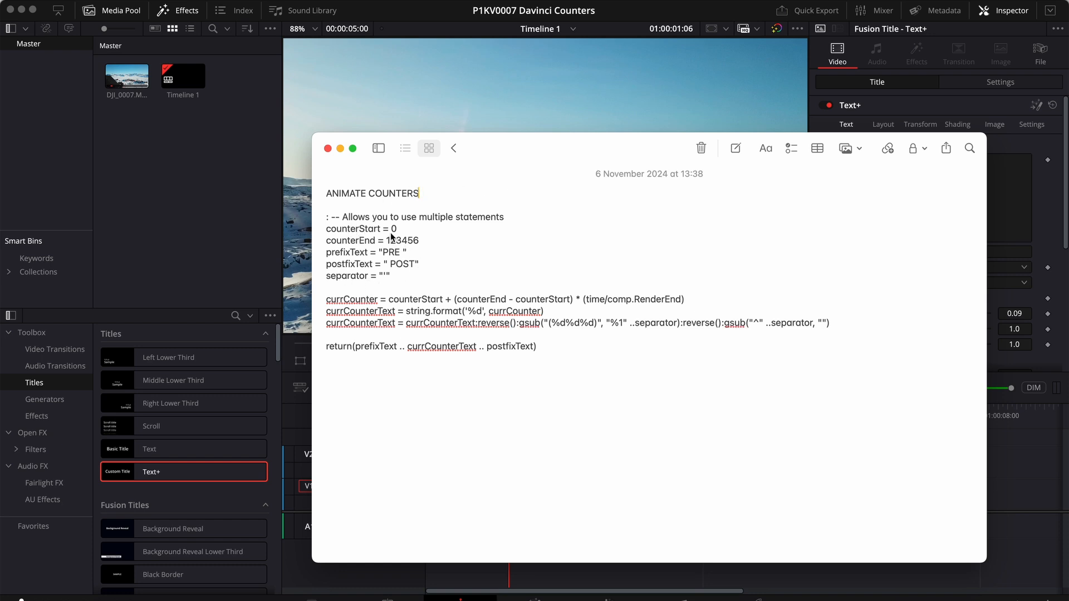
pyautogui.moveTo(396, 232)
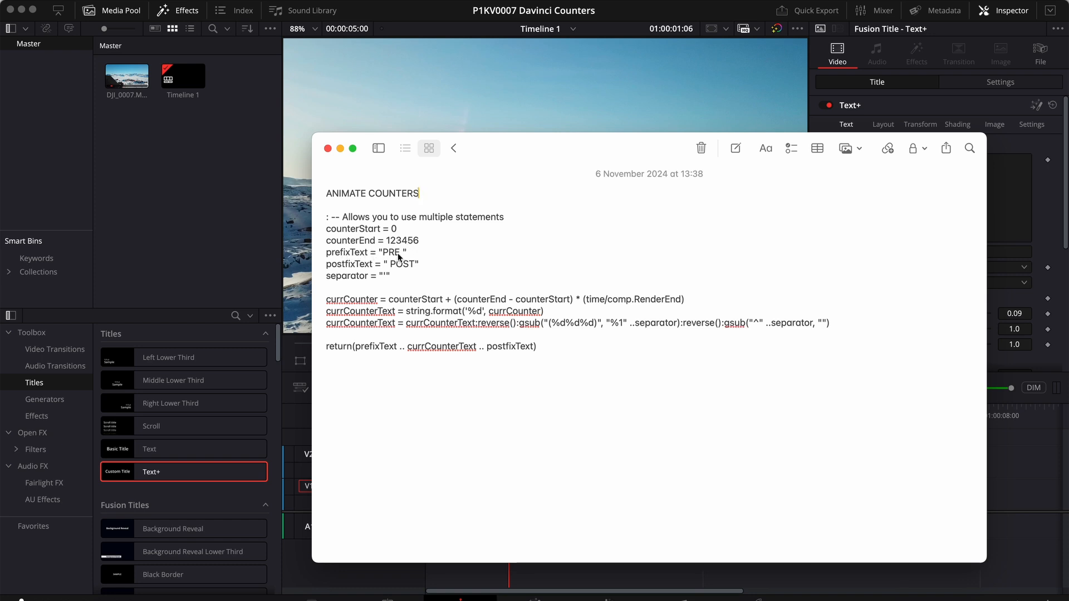
pyautogui.moveTo(406, 269)
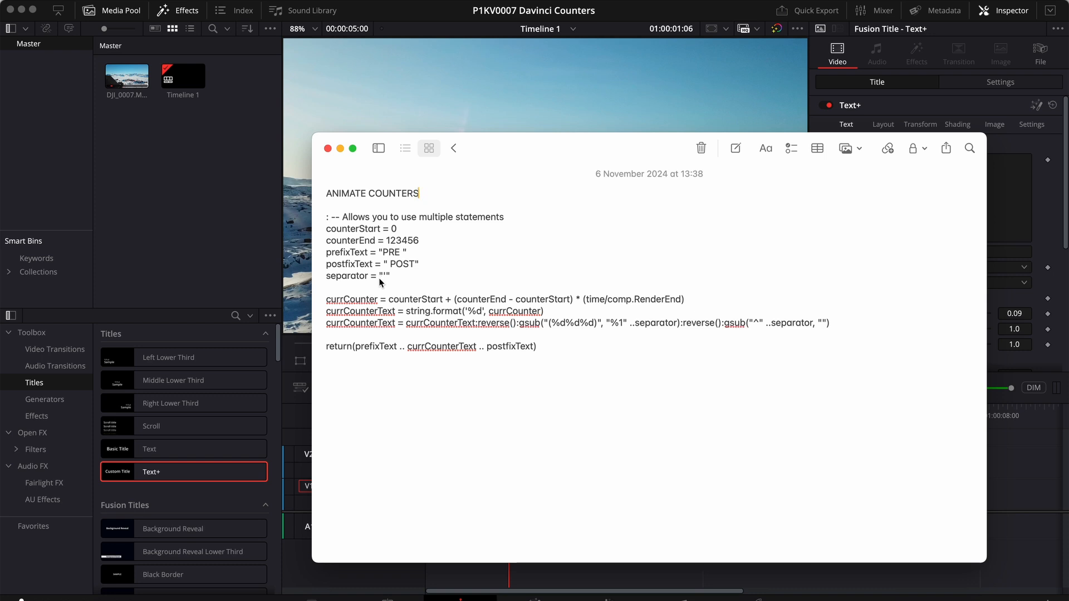
pyautogui.moveTo(345, 303)
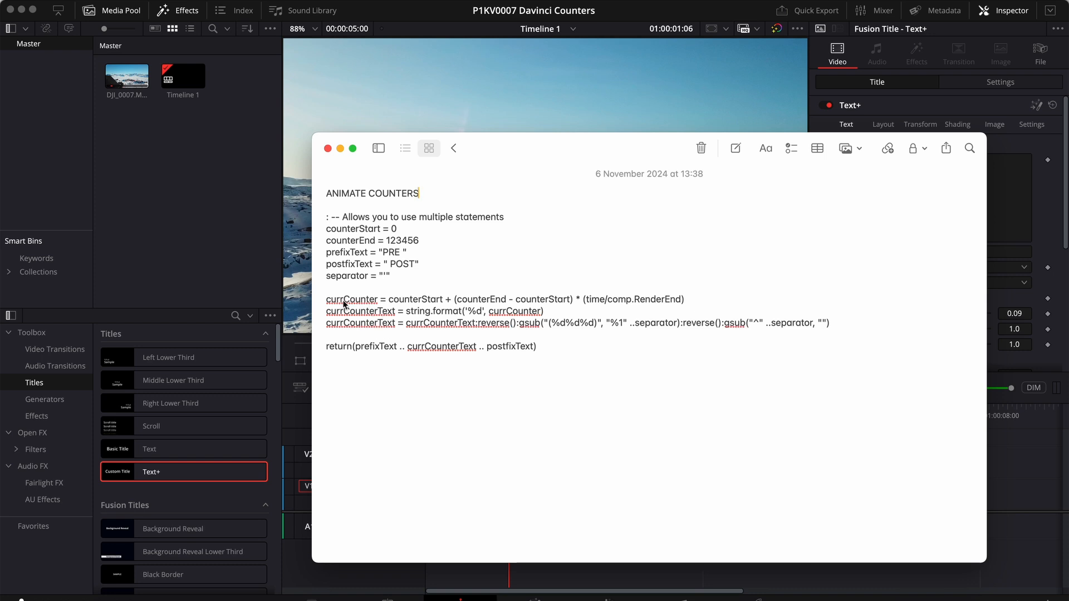
pyautogui.moveTo(366, 303)
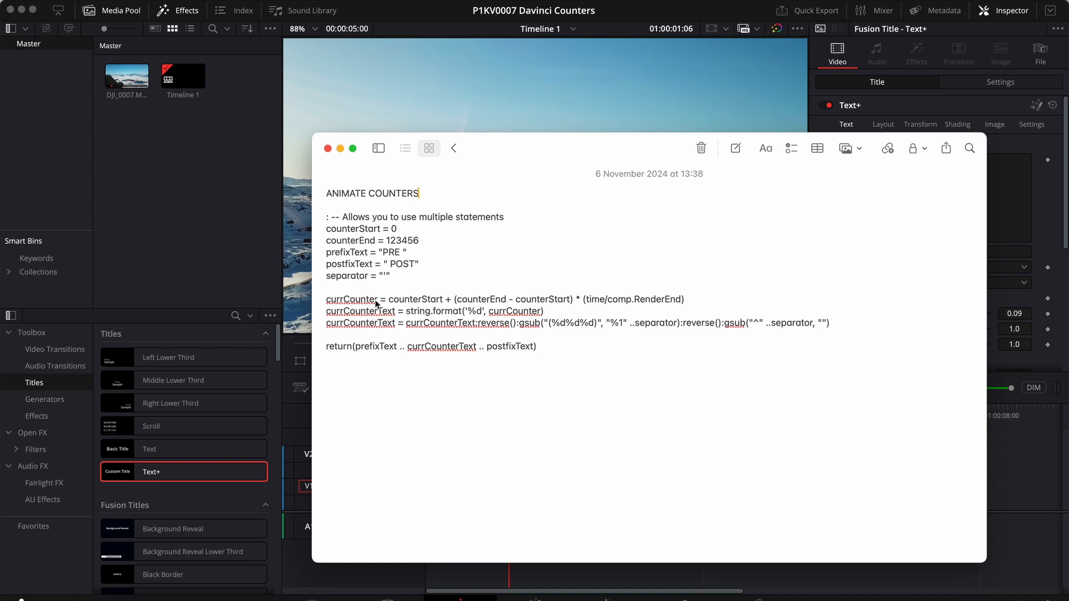
pyautogui.moveTo(613, 304)
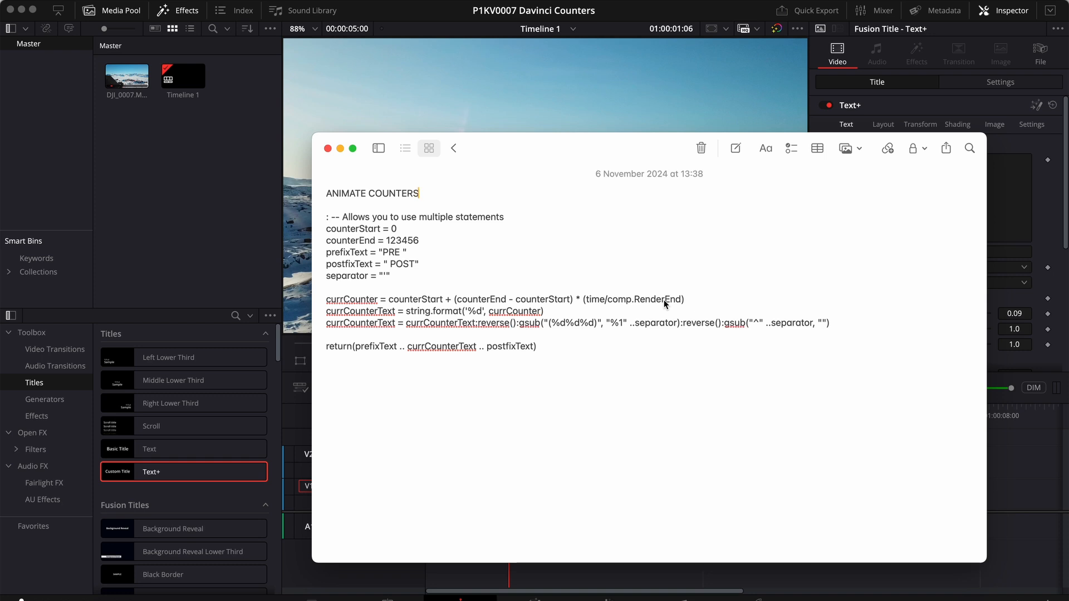
pyautogui.moveTo(594, 305)
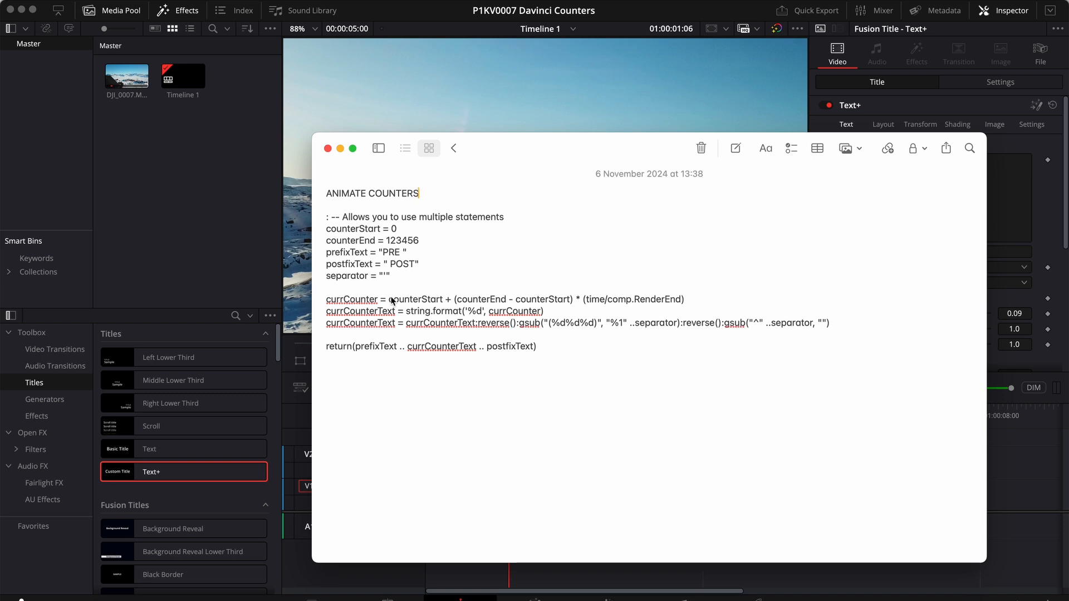
pyautogui.moveTo(351, 300)
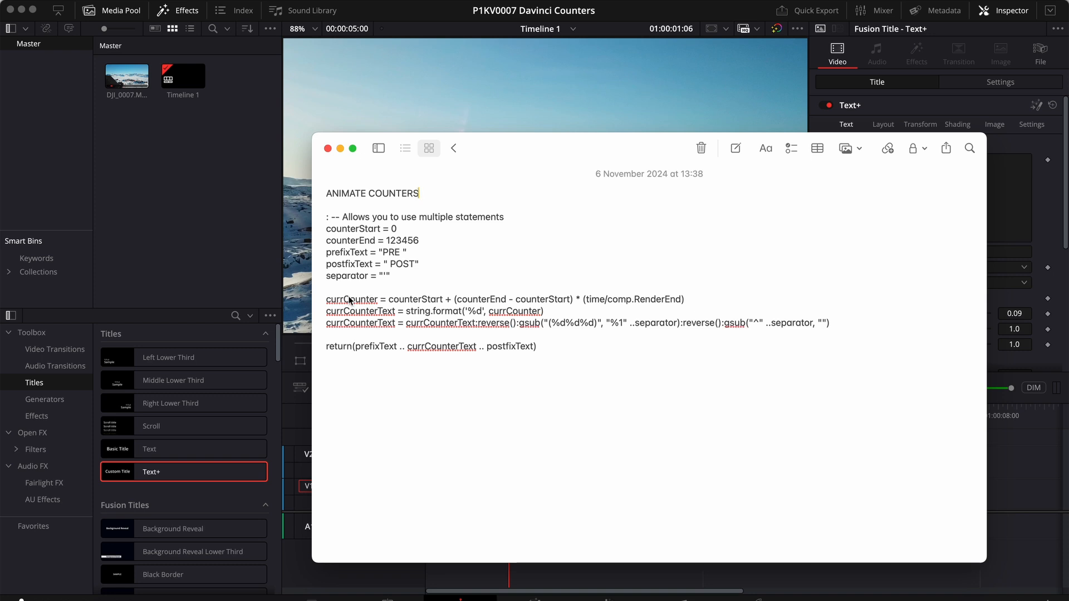
pyautogui.moveTo(533, 317)
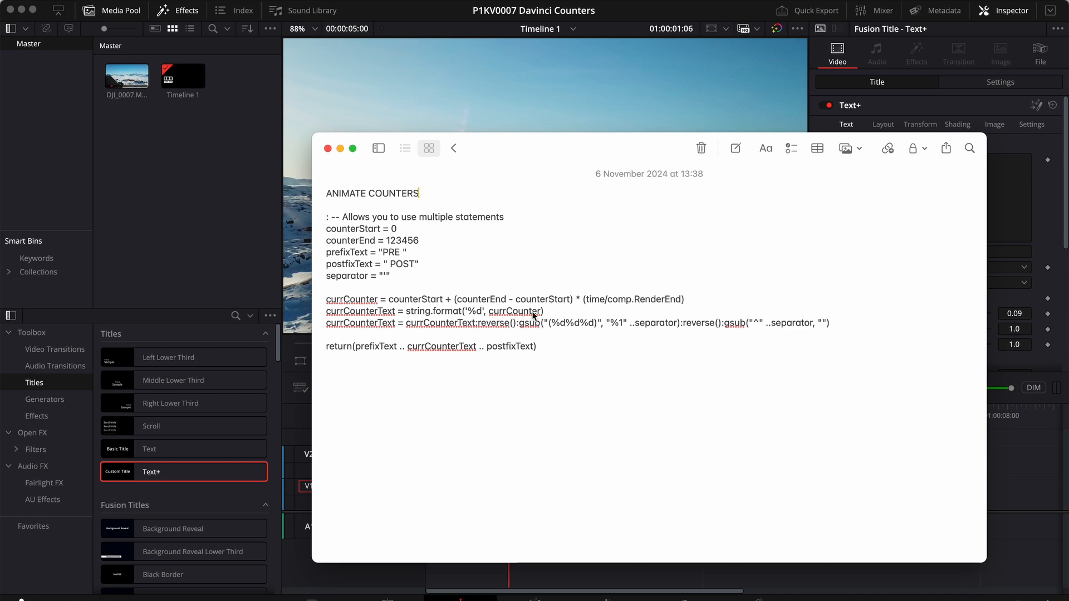
pyautogui.moveTo(477, 313)
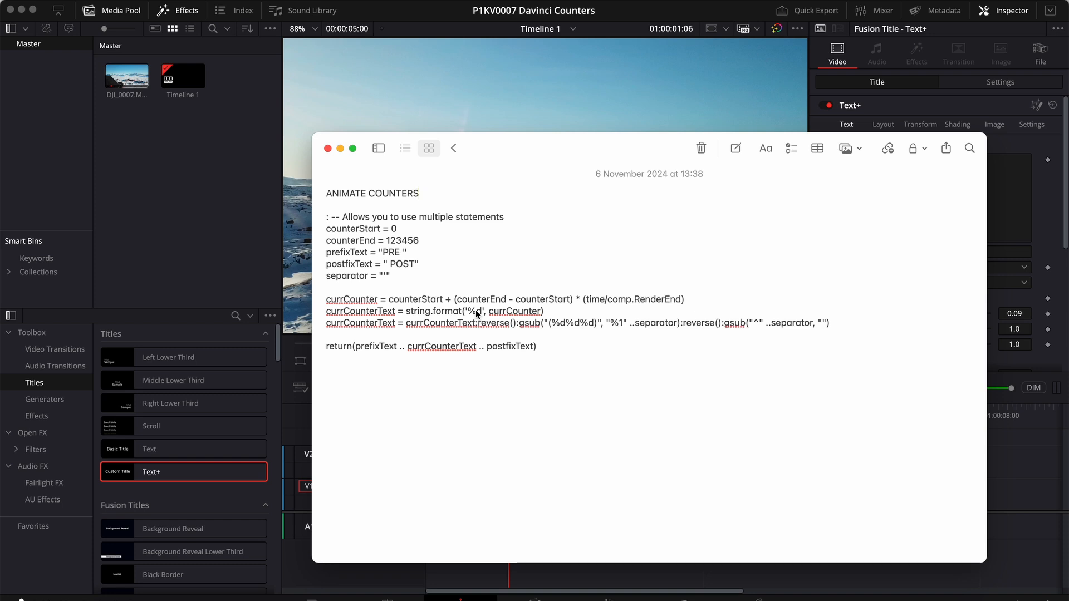
pyautogui.moveTo(445, 312)
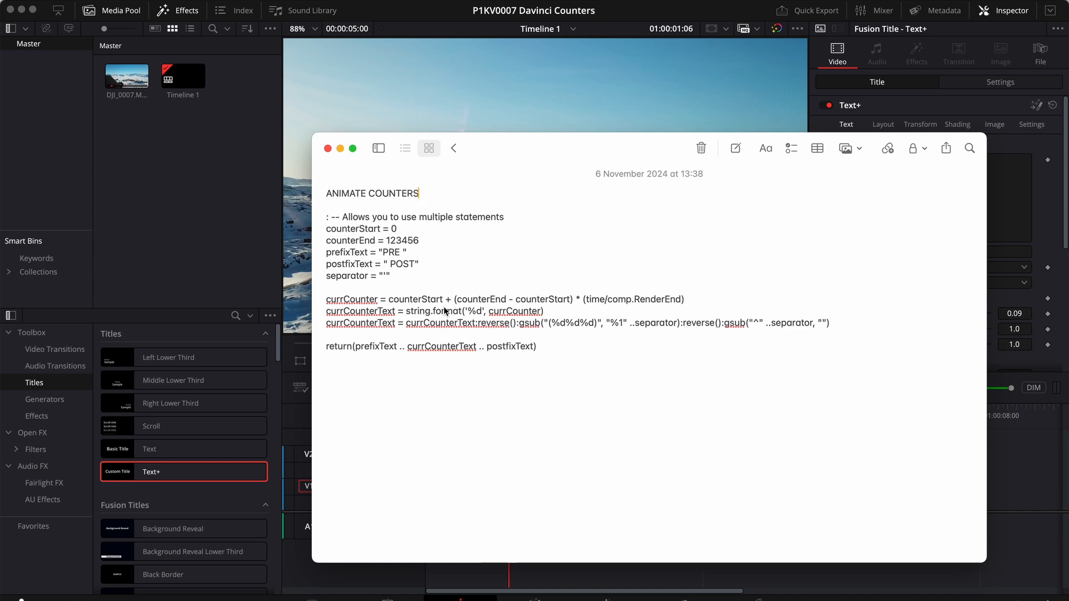
pyautogui.moveTo(421, 316)
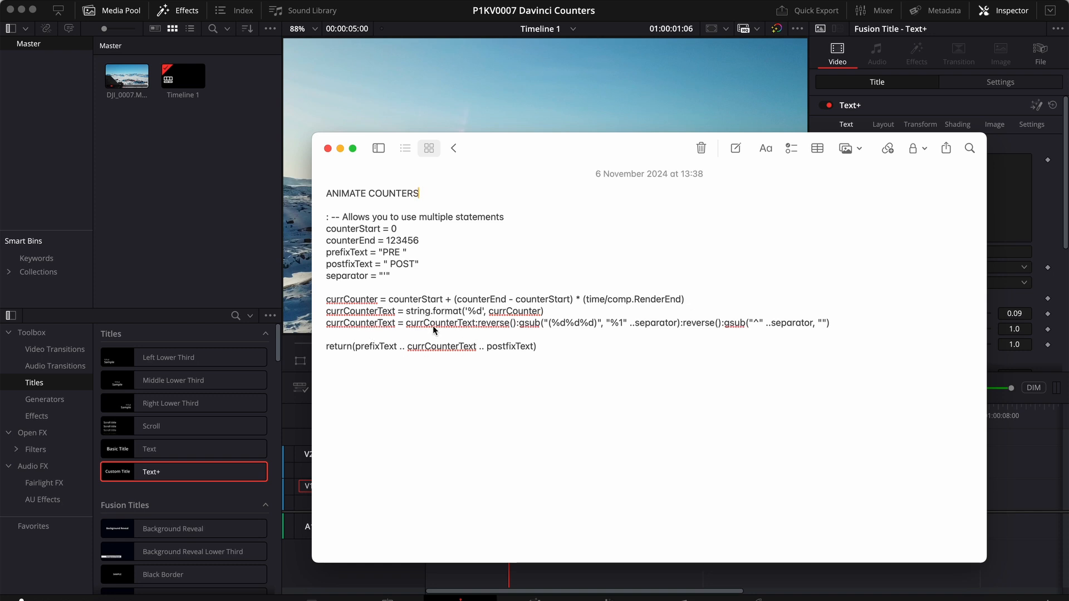
pyautogui.moveTo(495, 328)
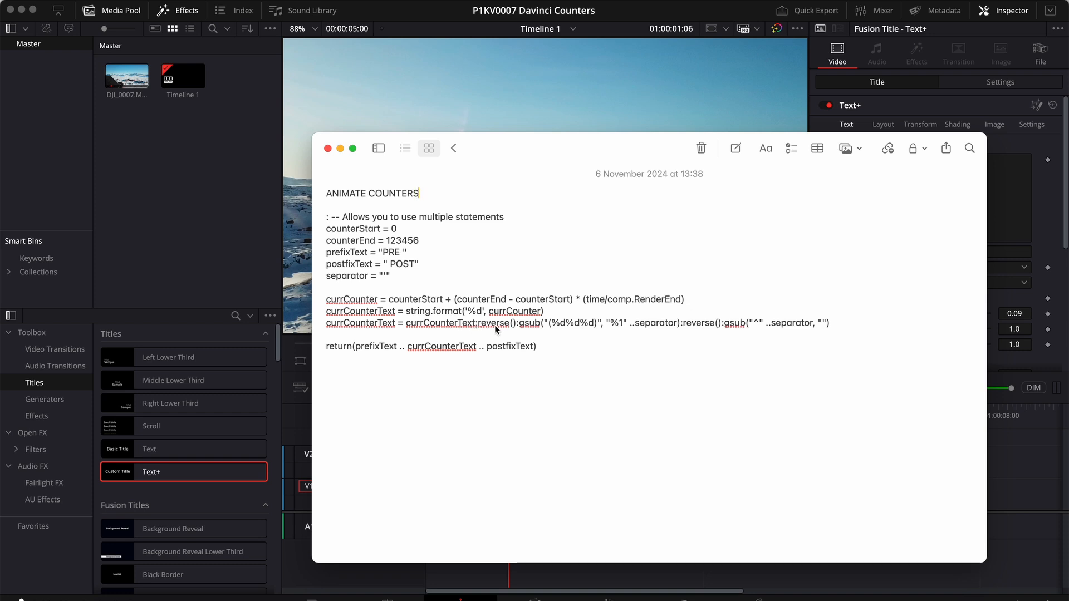
pyautogui.moveTo(522, 327)
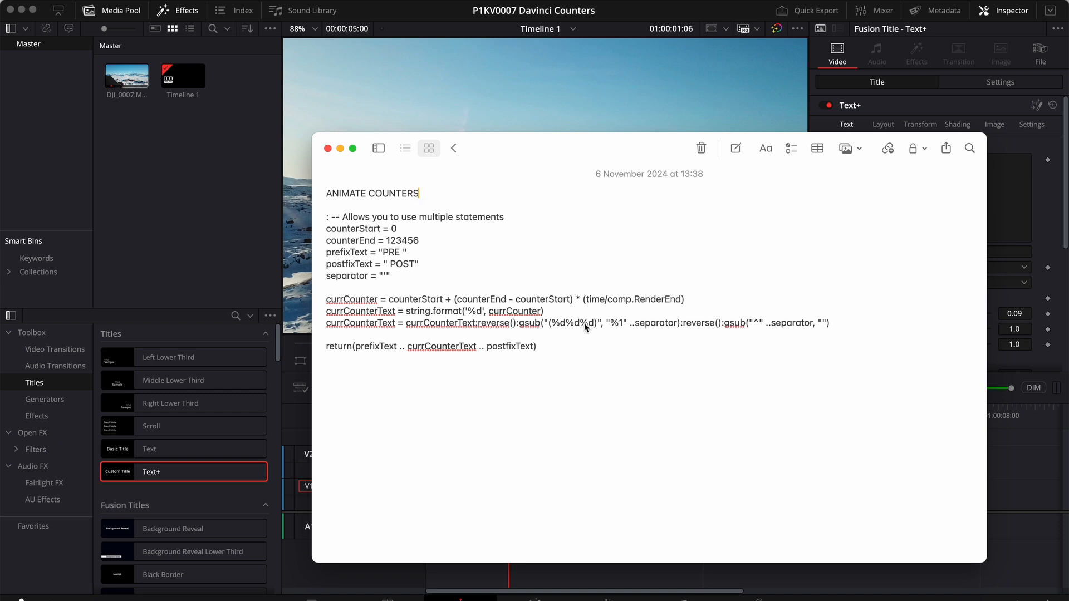
pyautogui.moveTo(616, 326)
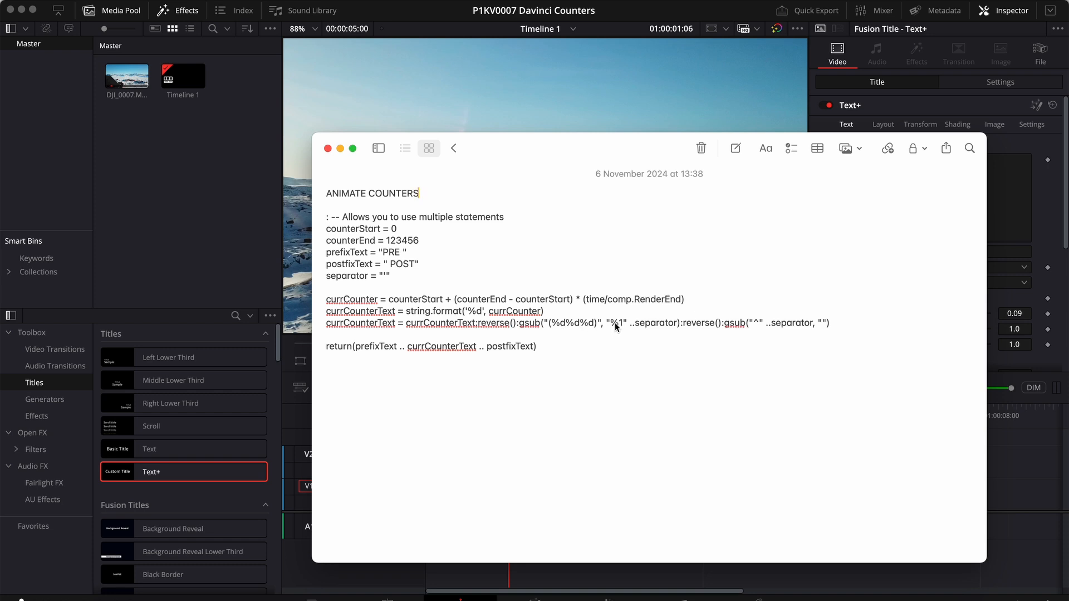
pyautogui.moveTo(655, 329)
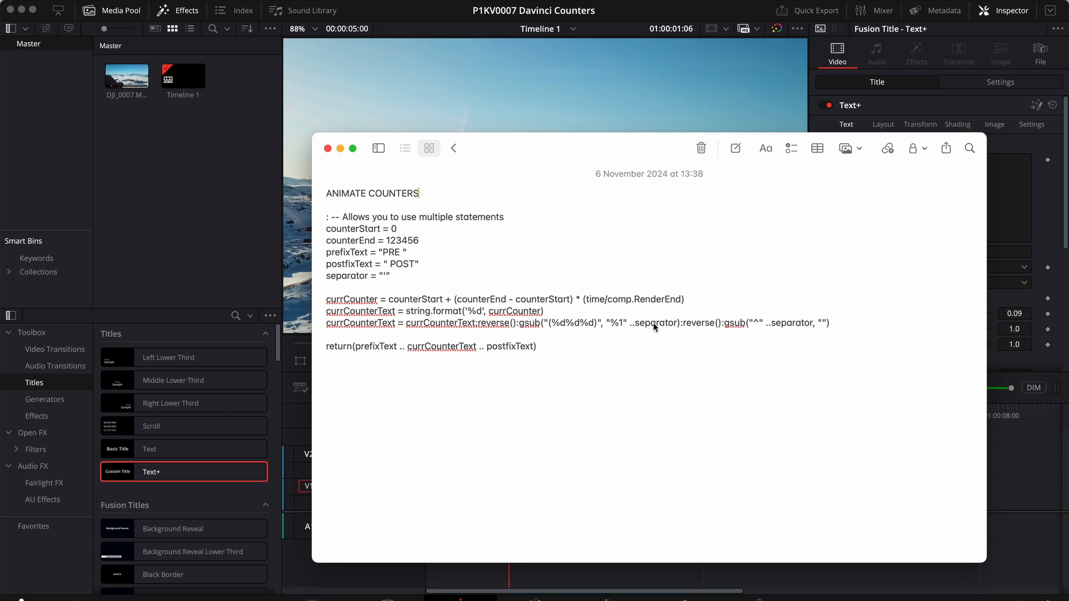
pyautogui.moveTo(652, 328)
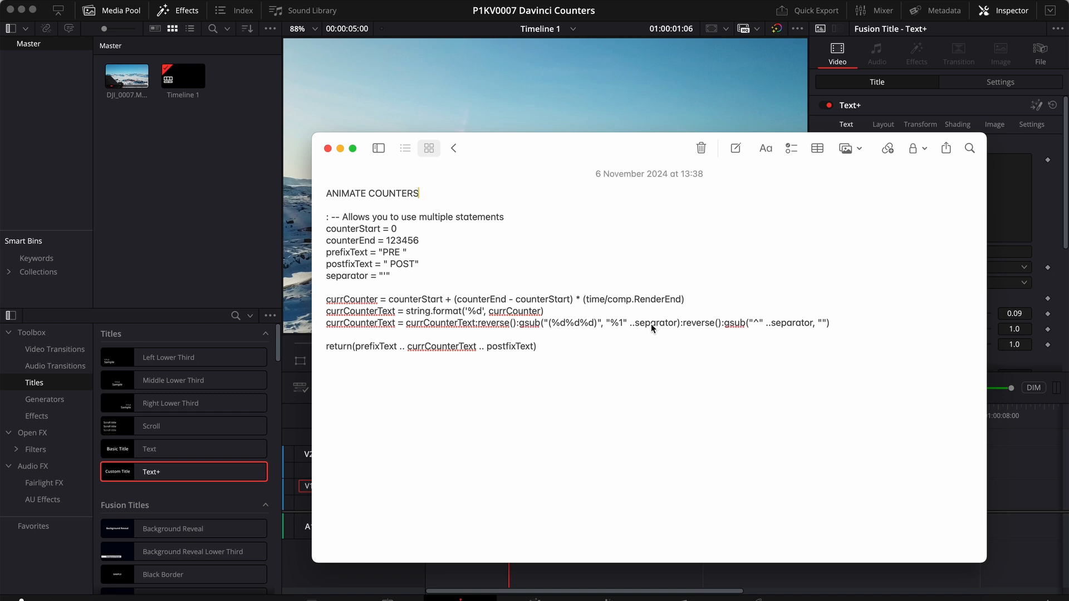
pyautogui.moveTo(698, 328)
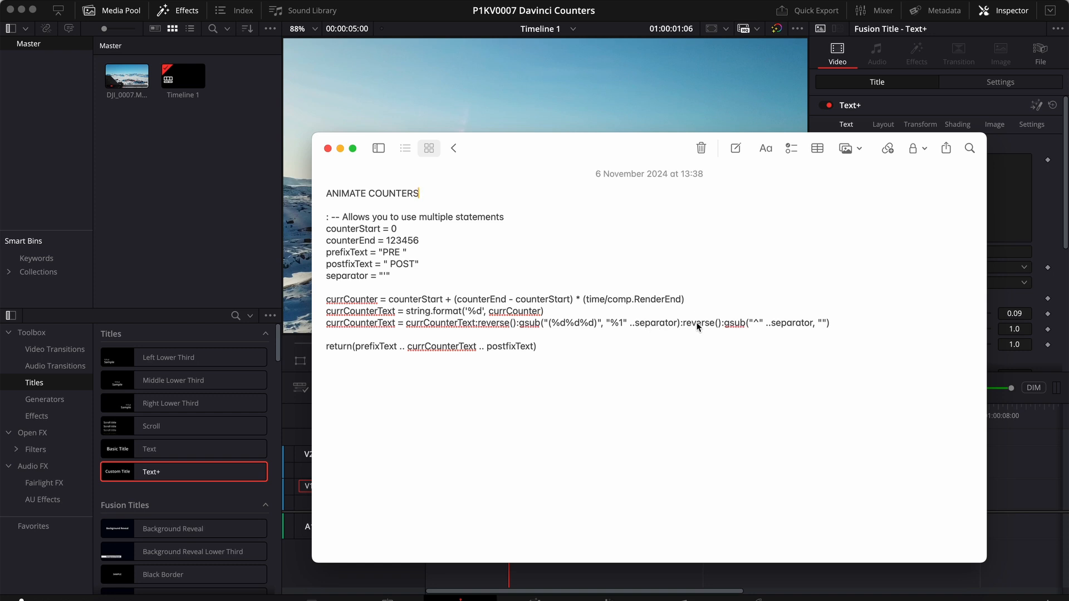
pyautogui.moveTo(807, 328)
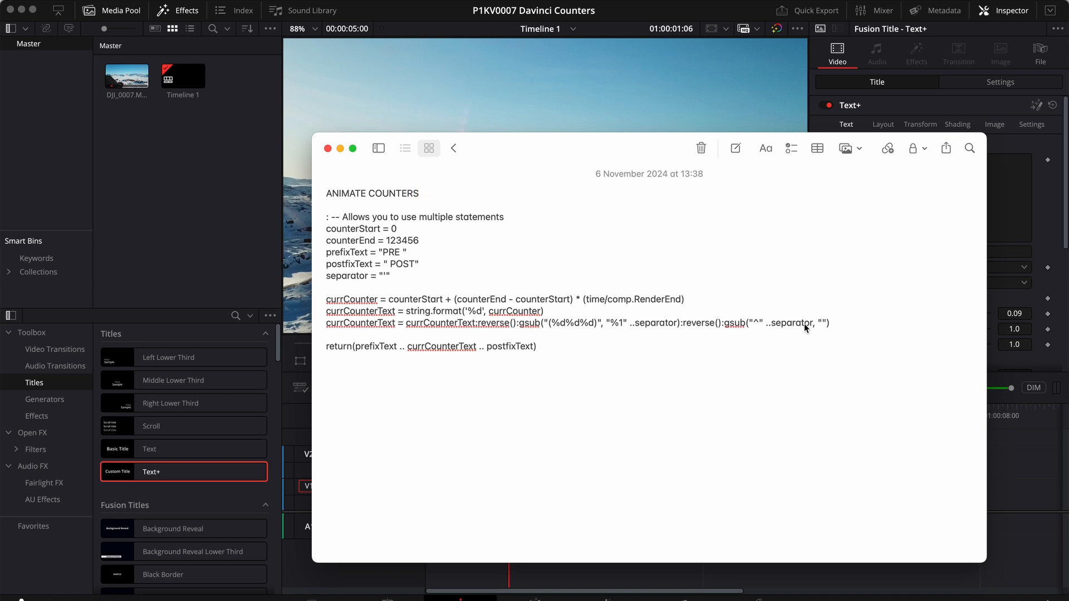
pyautogui.moveTo(837, 328)
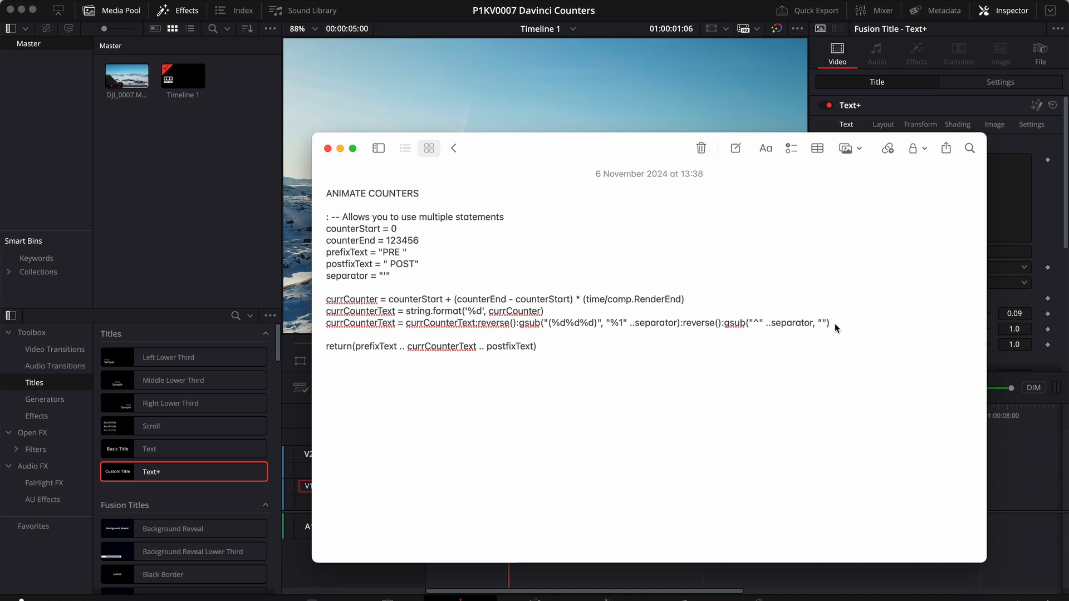
pyautogui.moveTo(330, 329)
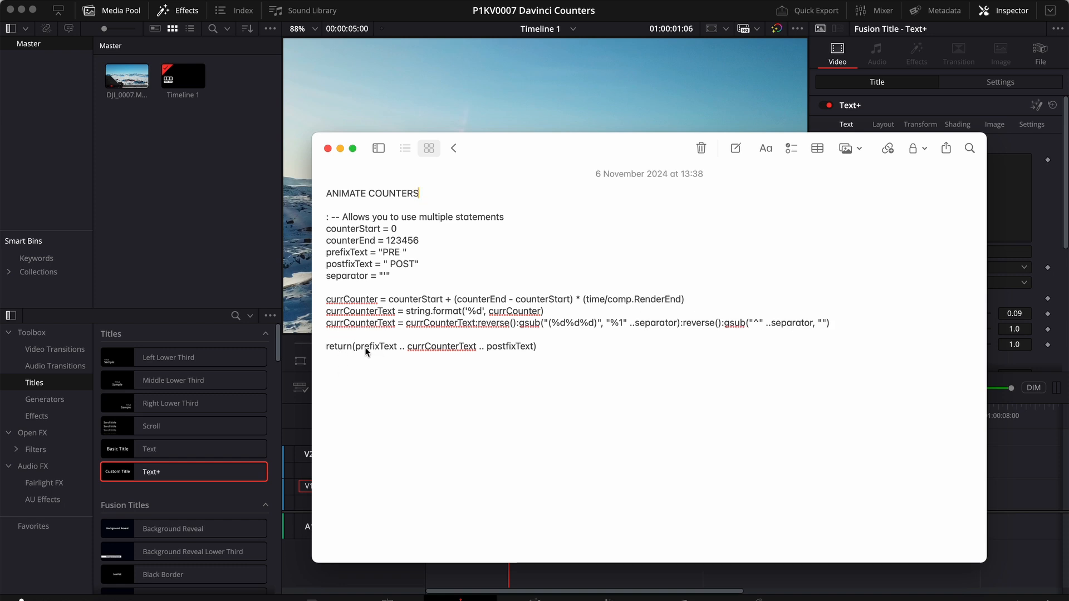
pyautogui.moveTo(543, 347)
pyautogui.write('7')
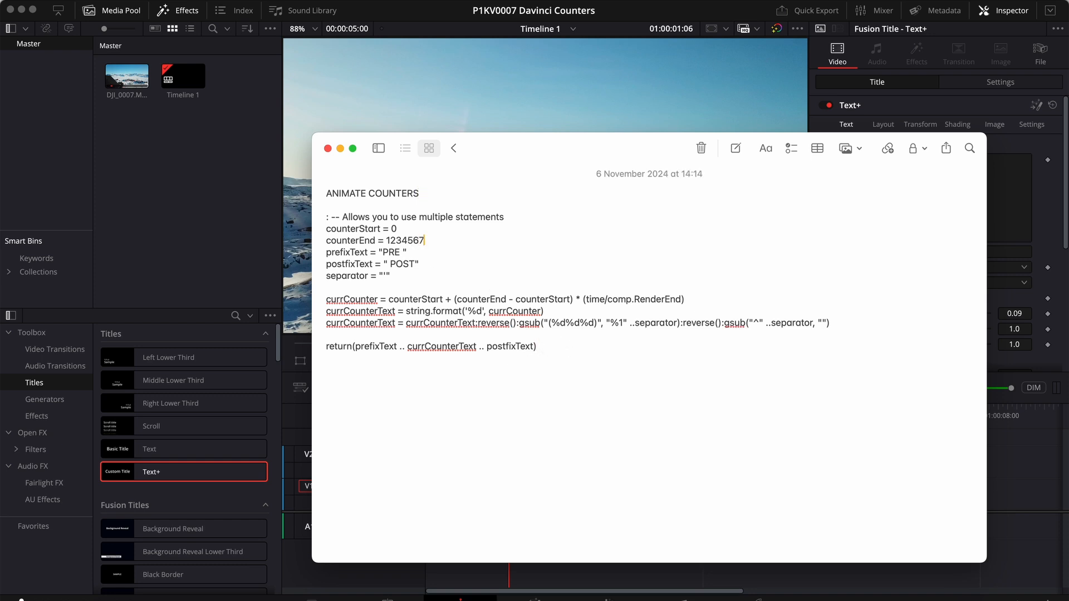
pyautogui.moveTo(551, 370)
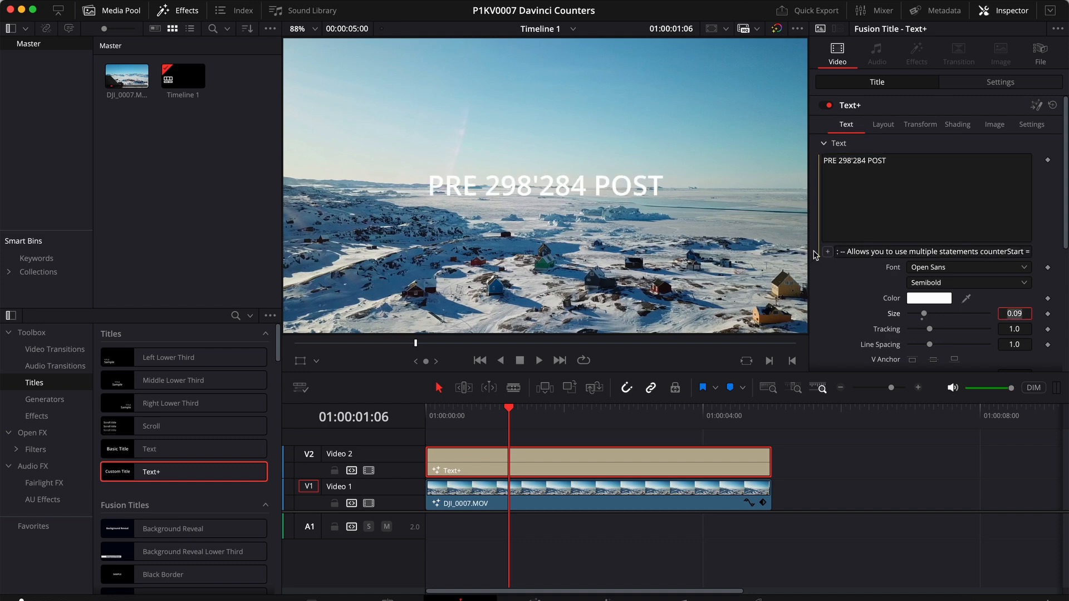
pyautogui.moveTo(448, 413)
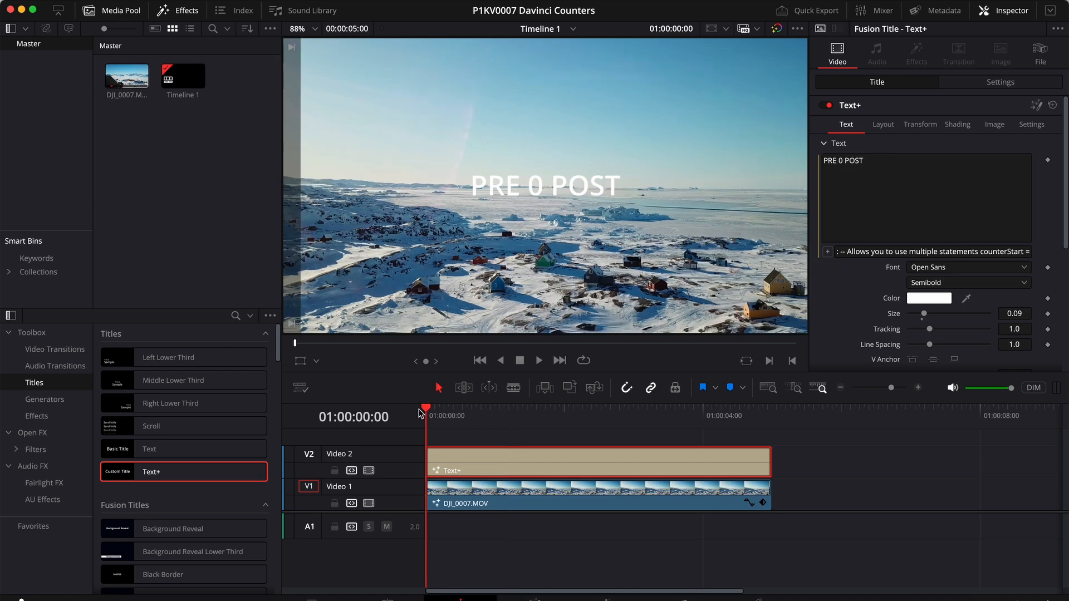
# - Play the title from the start to watch the counter climb past a million, then stop
pyautogui.click(539, 361)
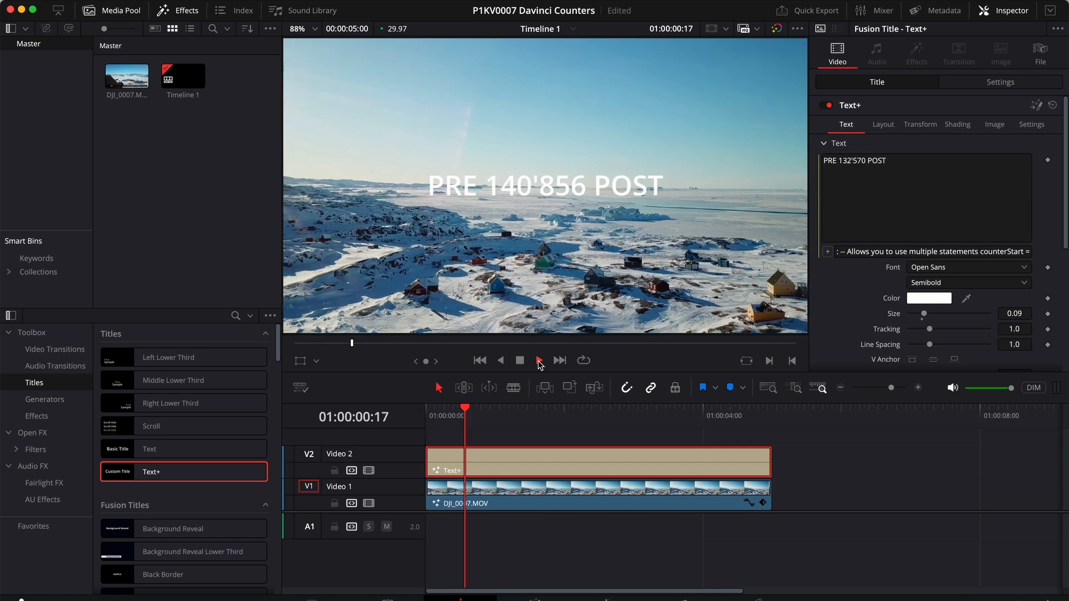
pyautogui.click(539, 361)
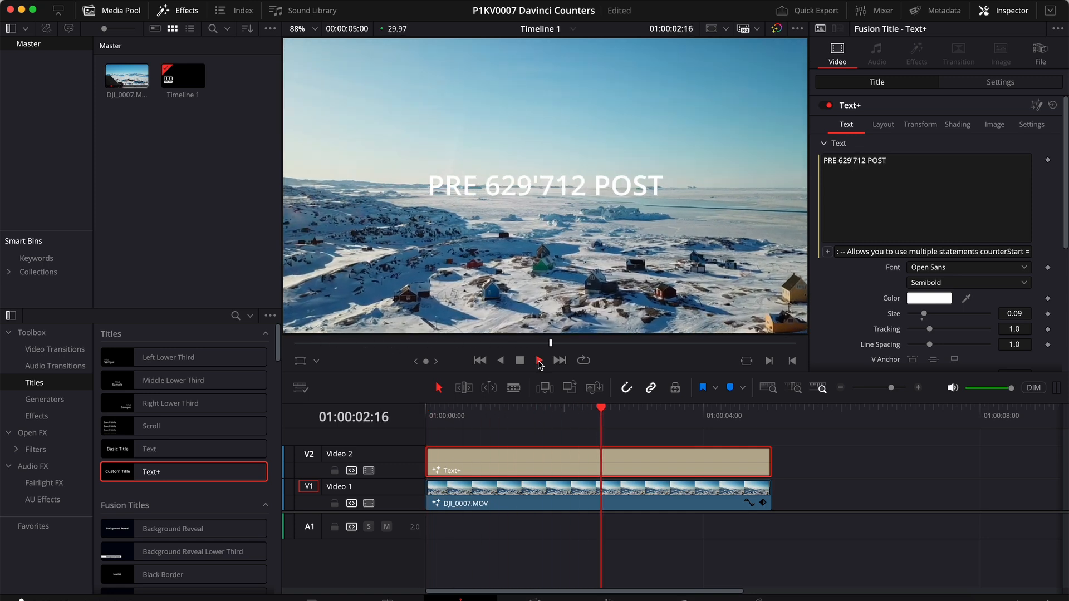
pyautogui.click(540, 361)
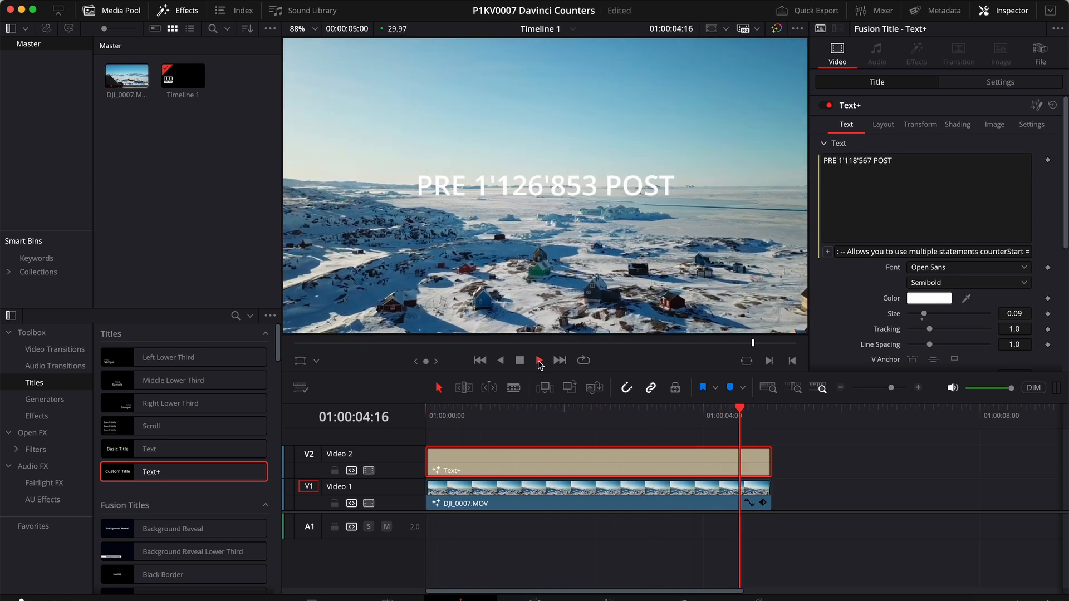
pyautogui.click(553, 408)
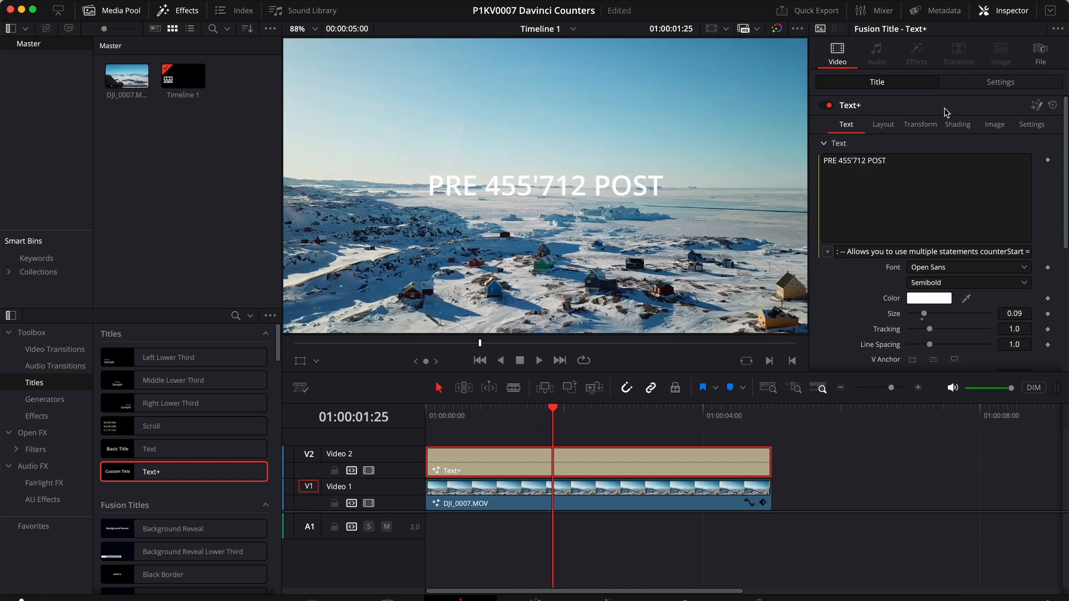
pyautogui.moveTo(899, 122)
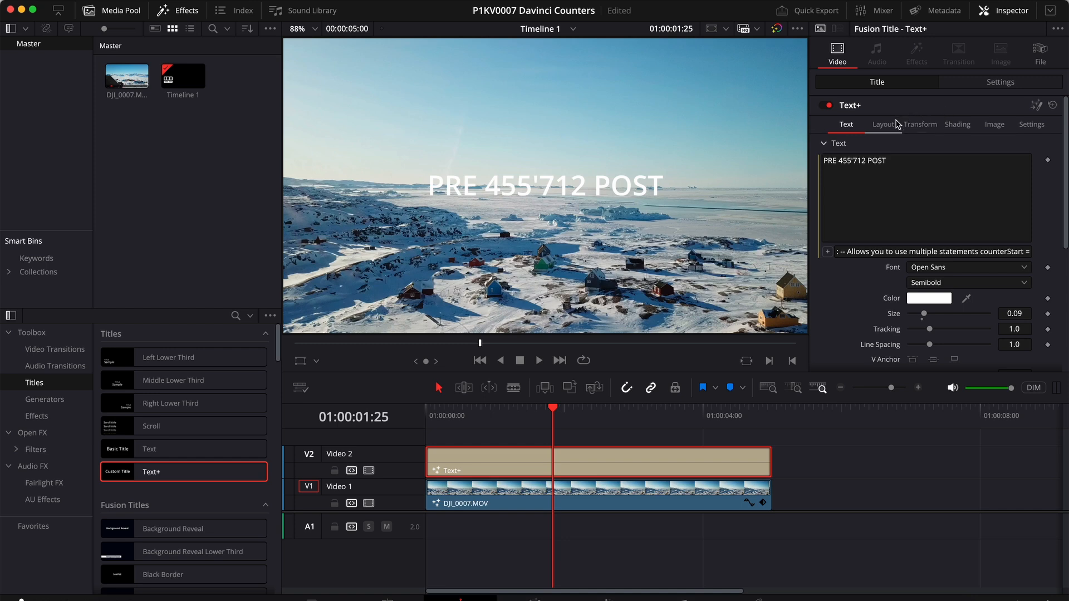
# - Set the counter font to Avenir Next Regular and colour the text yellow
pyautogui.click(969, 267)
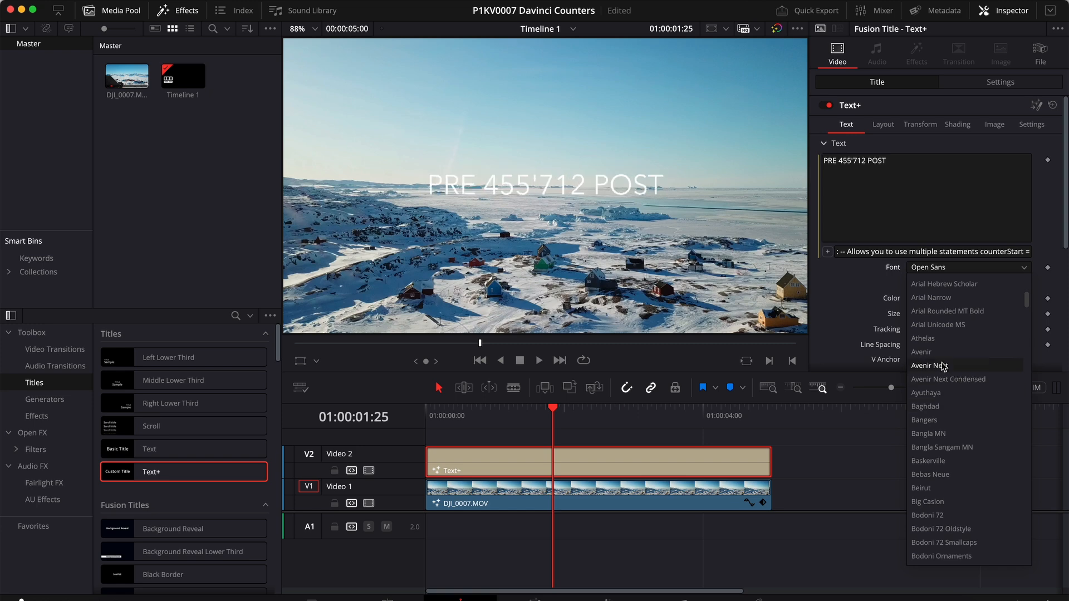
pyautogui.click(929, 365)
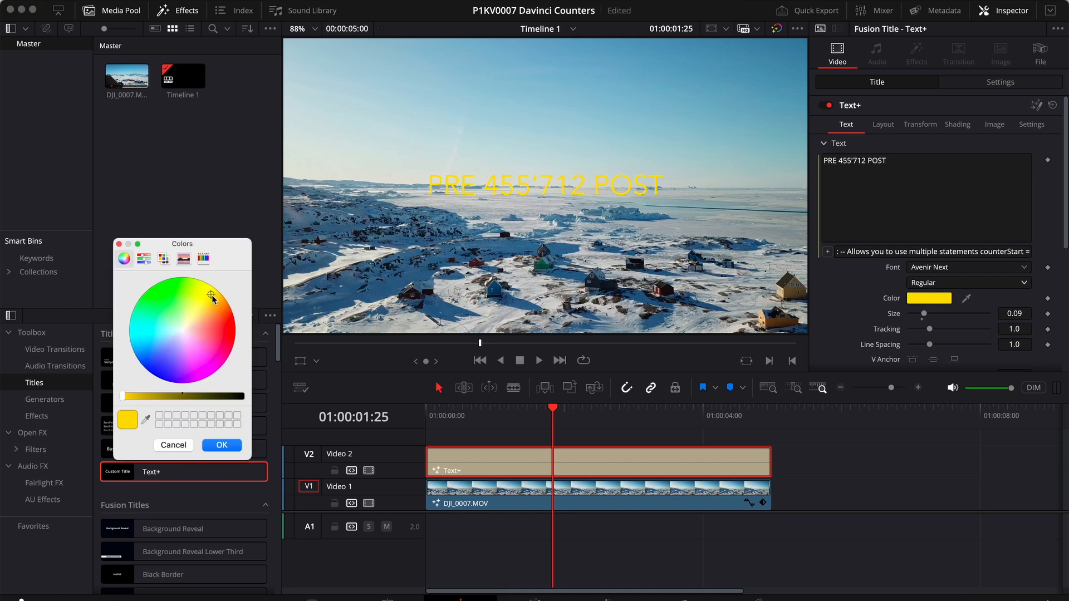
pyautogui.click(222, 446)
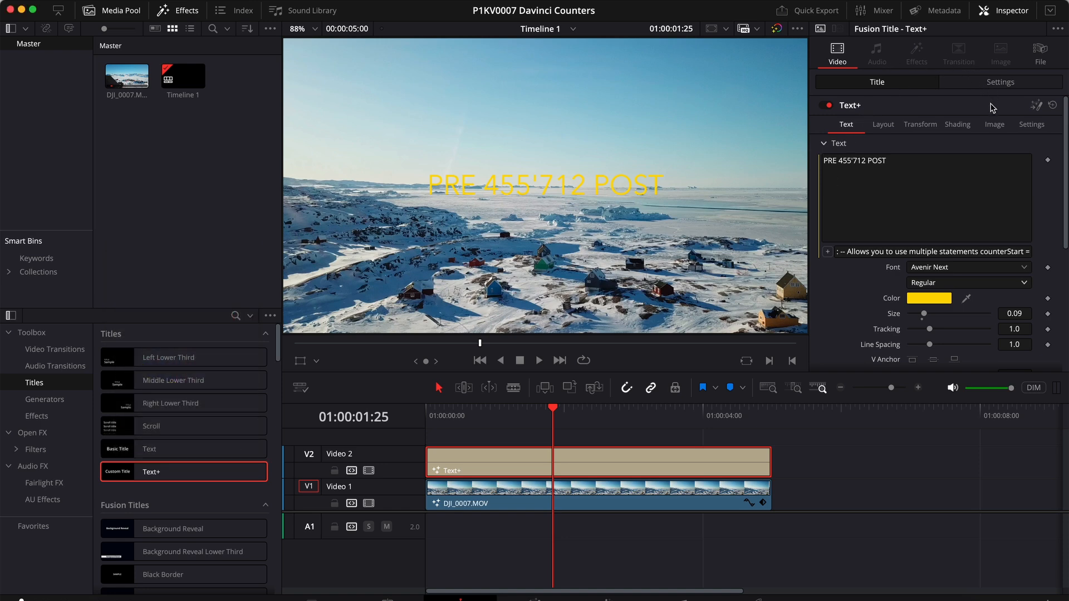
# - Move the title toward the top-right by setting the Transform Position to 220.000
pyautogui.click(1000, 82)
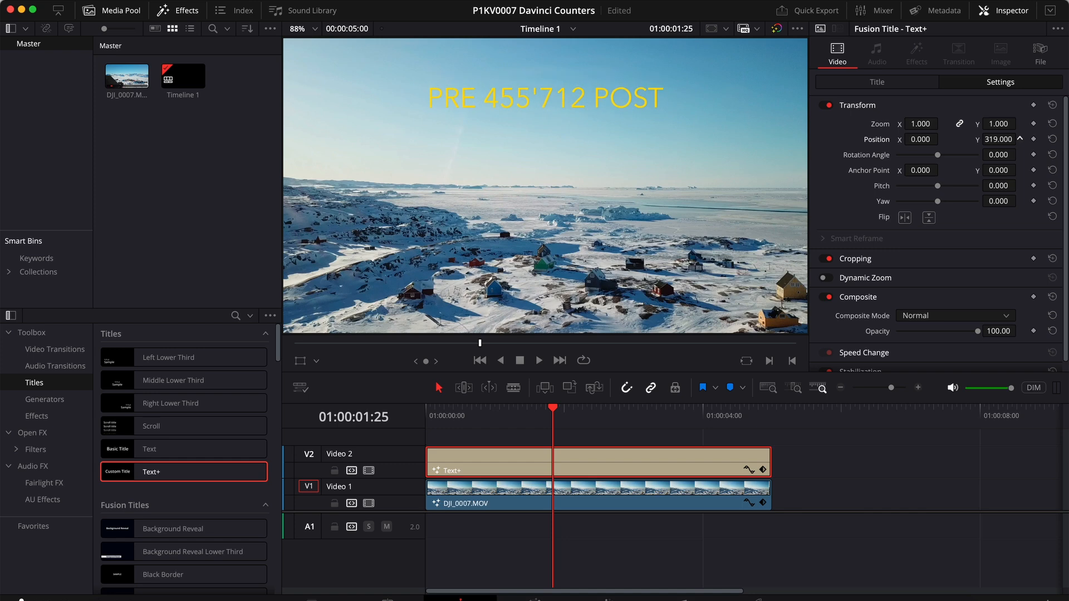
pyautogui.write('220.000')
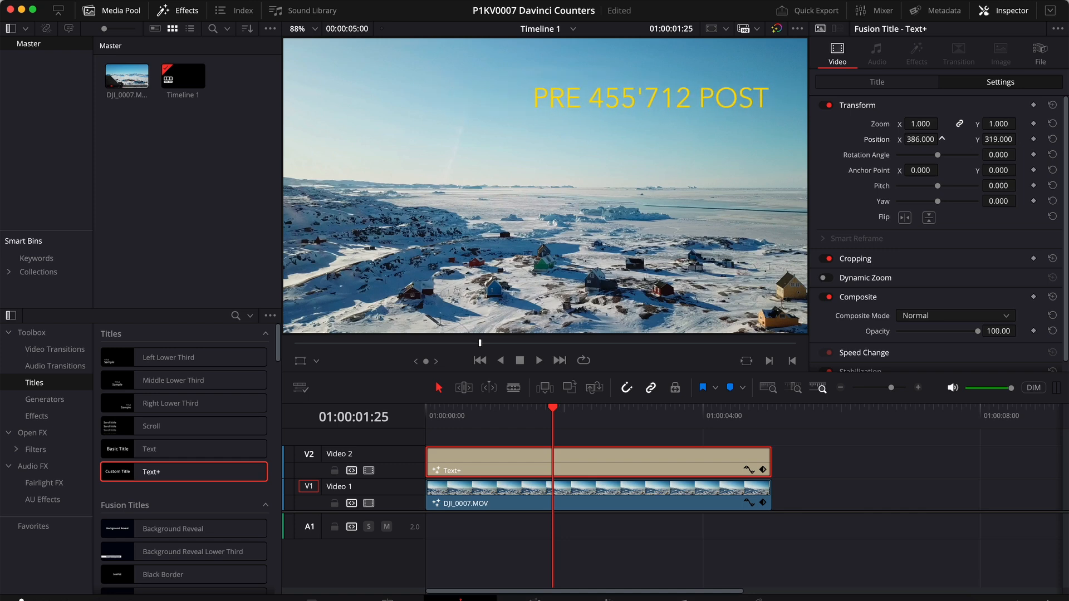
pyautogui.click(876, 82)
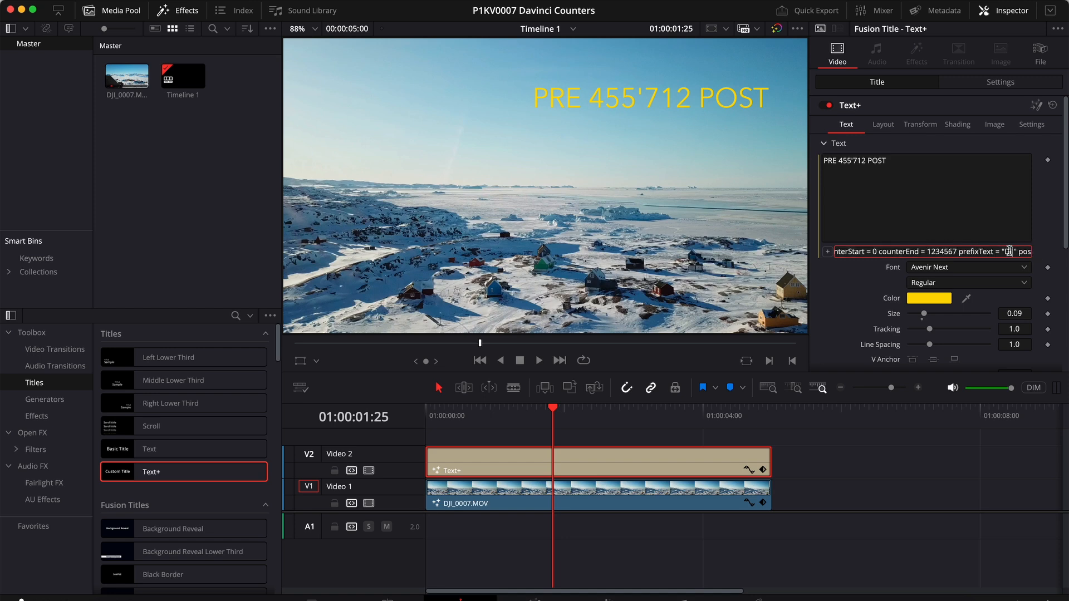
# - Change the expression prefix to 'Distance: ' and suffix to ' Km travelled'
pyautogui.write('Distance')
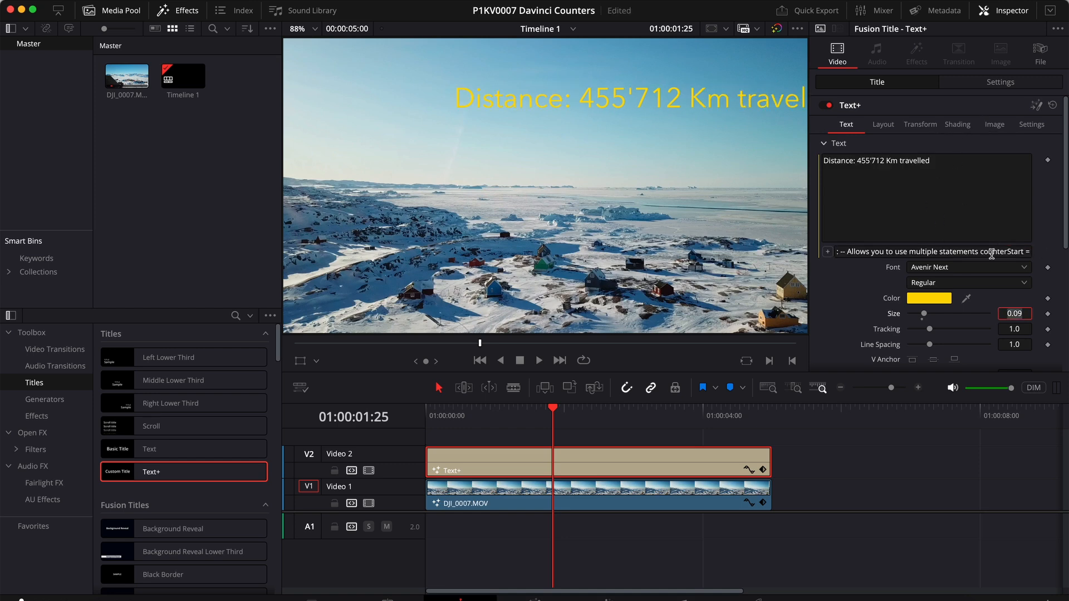
# - Shrink the text size to about 0.05 and nudge its position into the top-right corner
pyautogui.moveTo(924, 314); pyautogui.dragTo(919, 314)
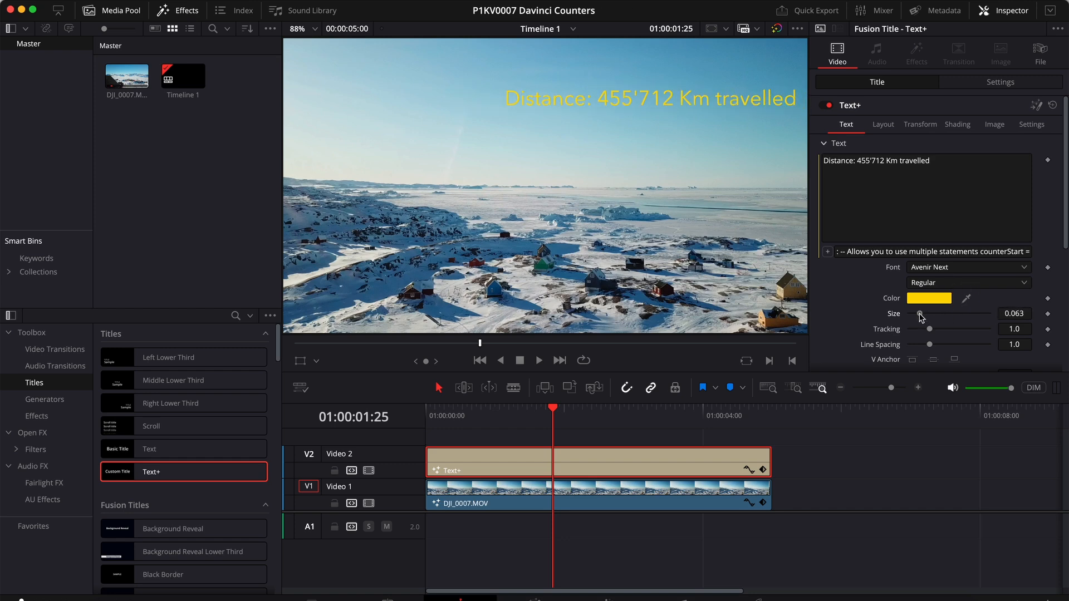
pyautogui.moveTo(921, 319); pyautogui.dragTo(919, 319)
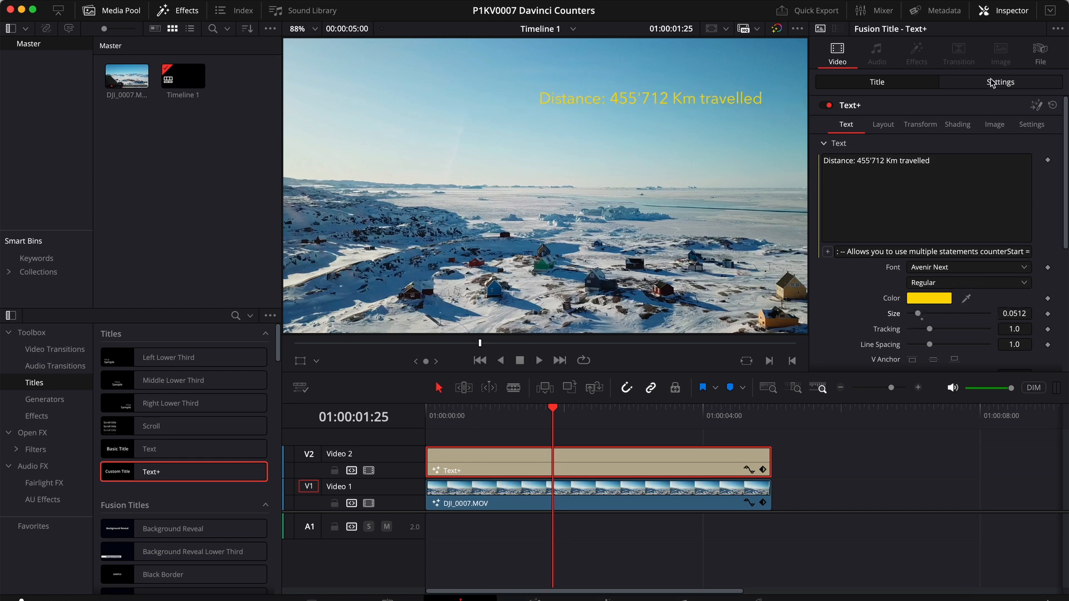
pyautogui.click(1000, 83)
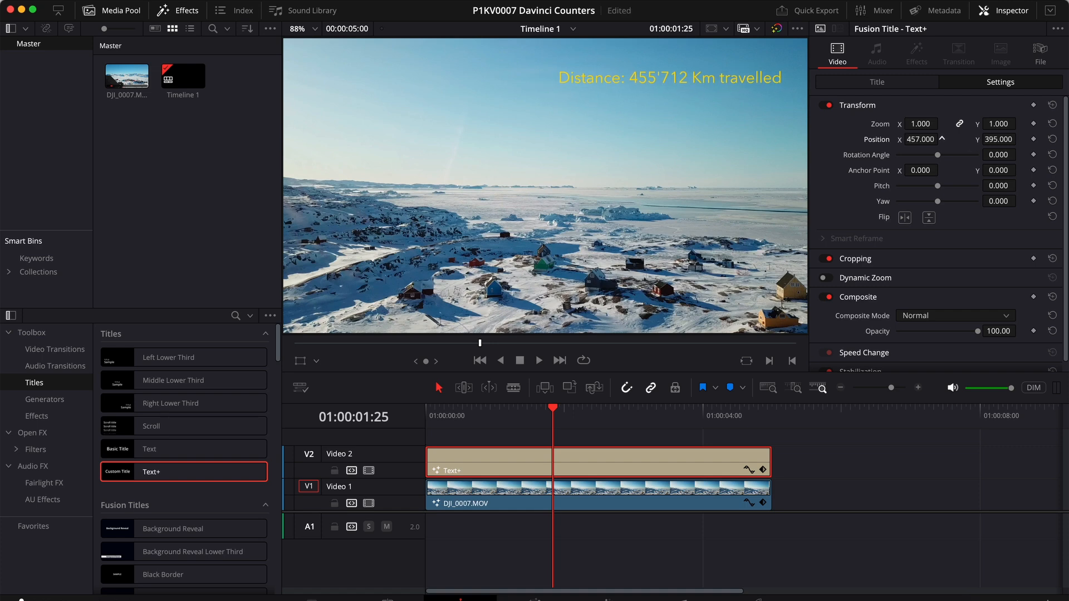
pyautogui.click(877, 82)
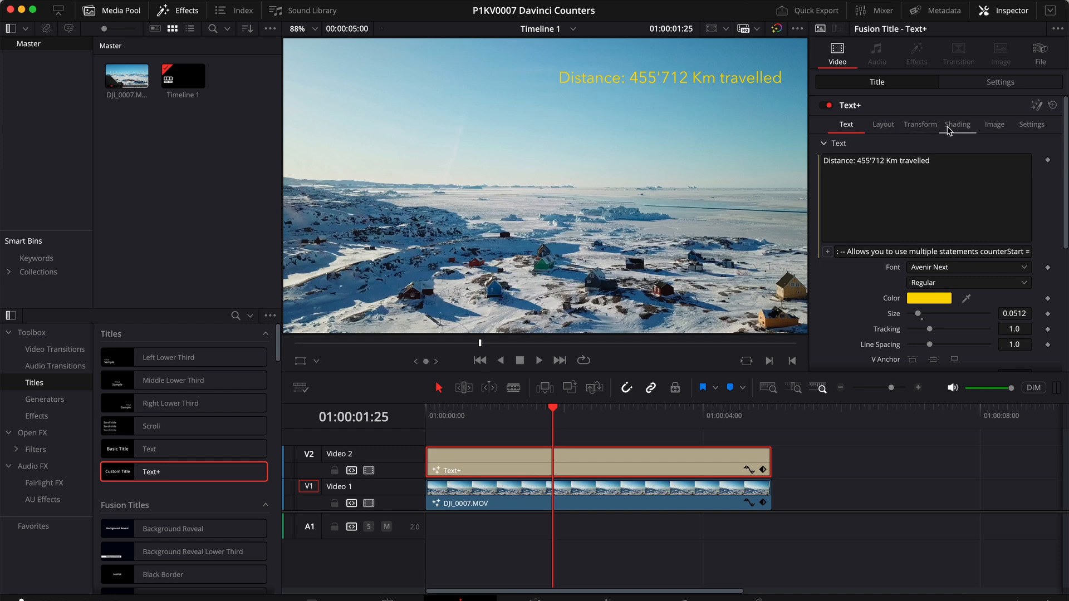
# - Enable the Black Shadow shading element; try the Red Outline element and leave it off
pyautogui.click(958, 124)
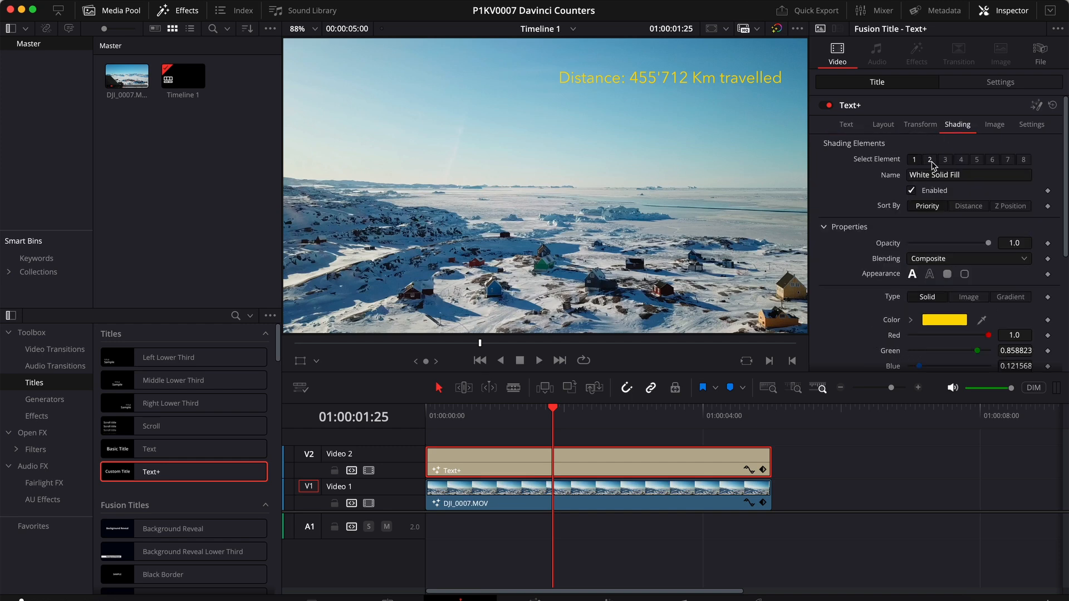
pyautogui.click(944, 160)
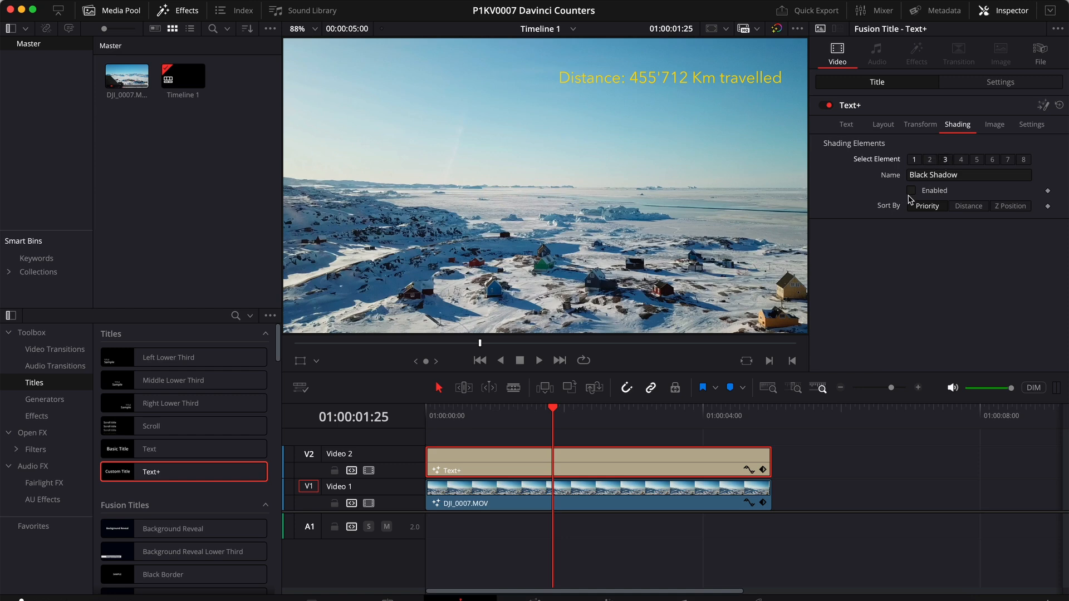
pyautogui.click(911, 191)
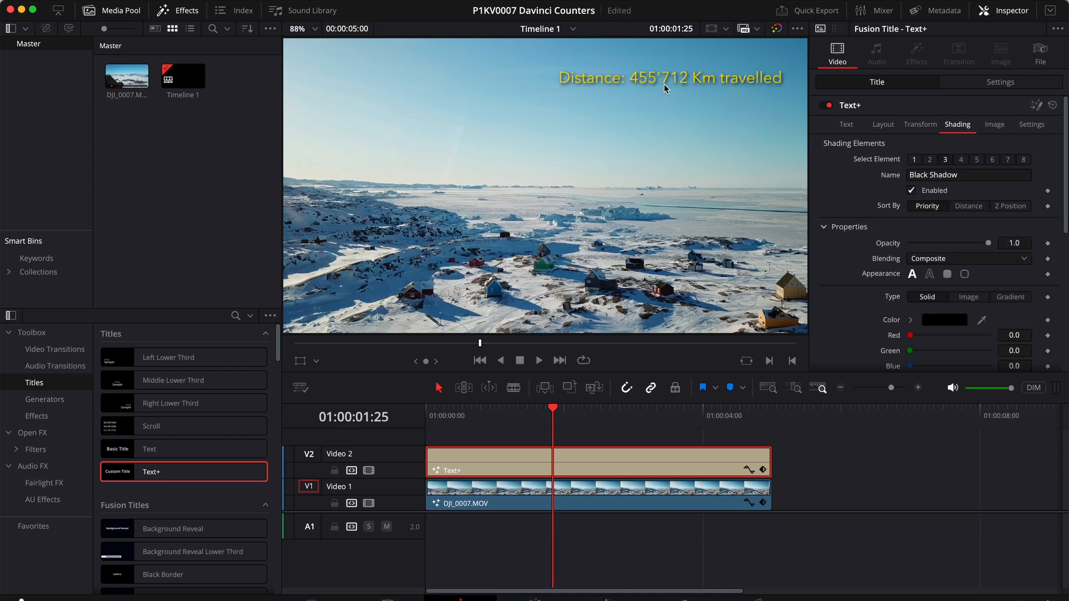
pyautogui.click(929, 160)
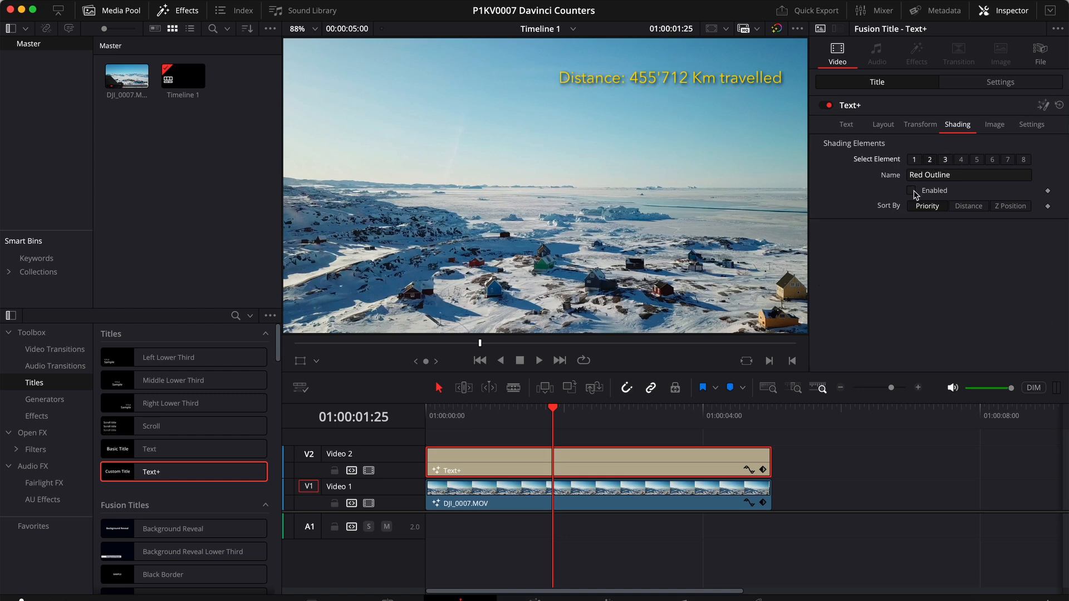
pyautogui.click(911, 189)
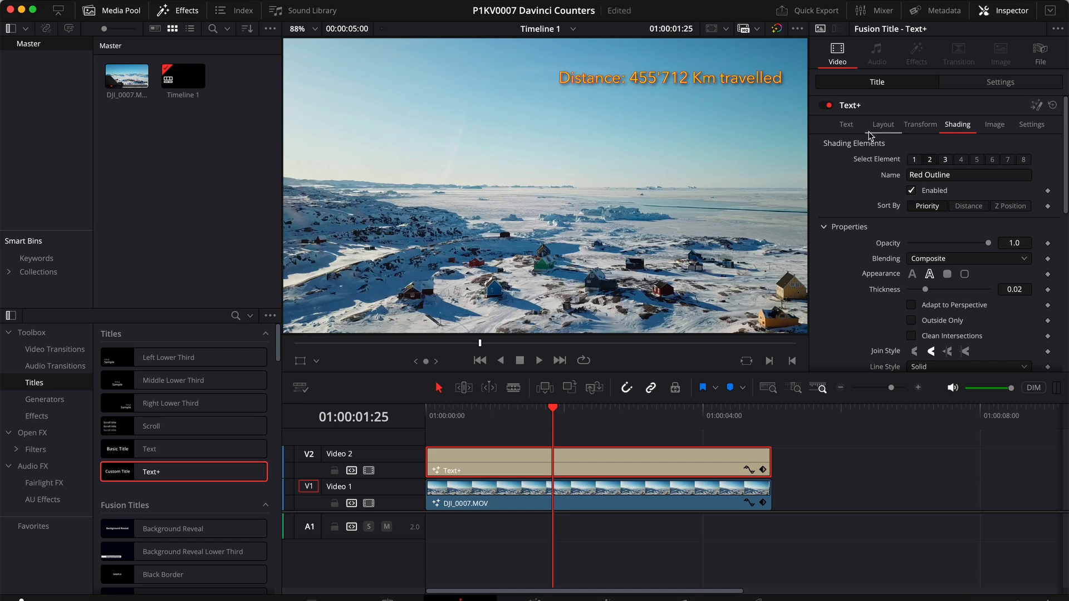
pyautogui.click(911, 190)
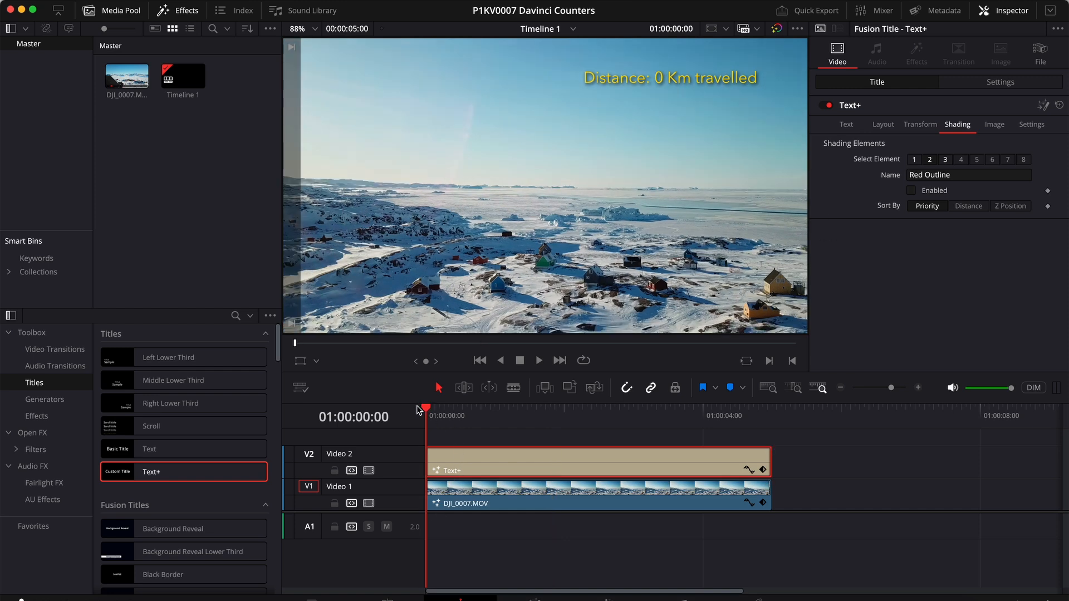
# - Play the finished title from the start to watch the shadowed counter climb from 0 Km
pyautogui.click(539, 361)
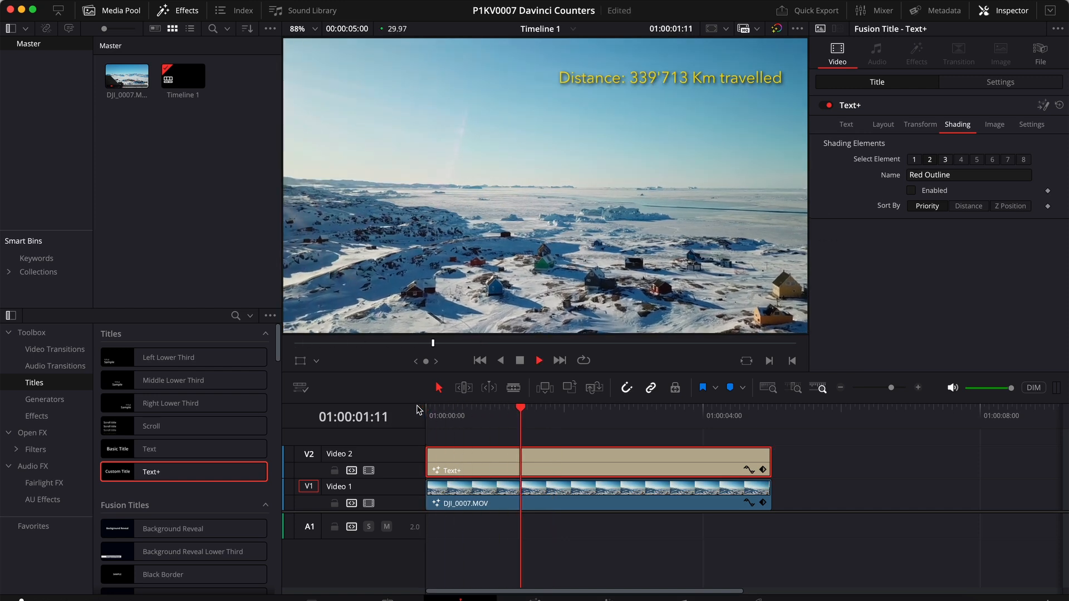